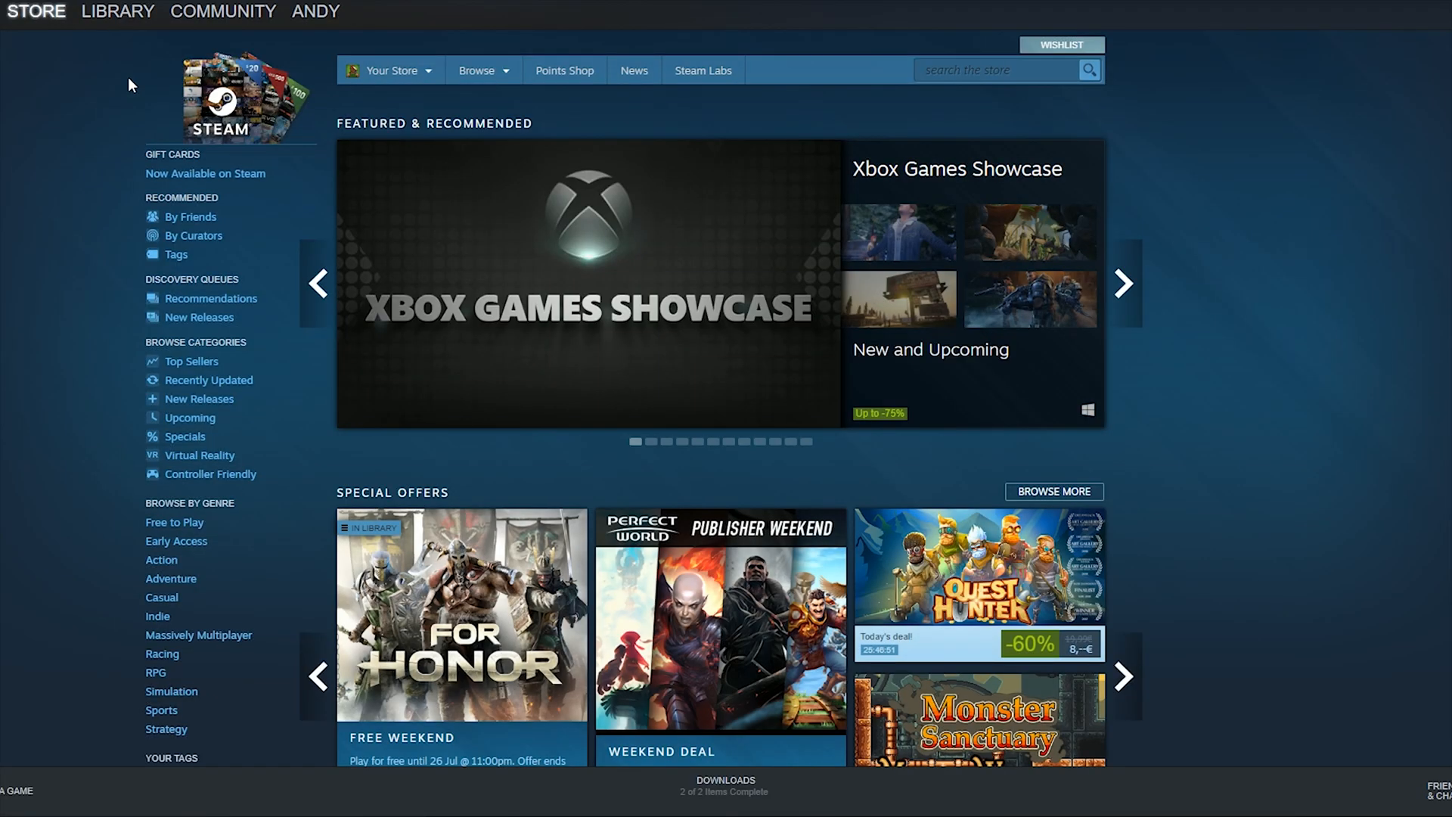
Find Source Filmmaker in the Steam library by searching 'source' and launch it
left_click(116, 10)
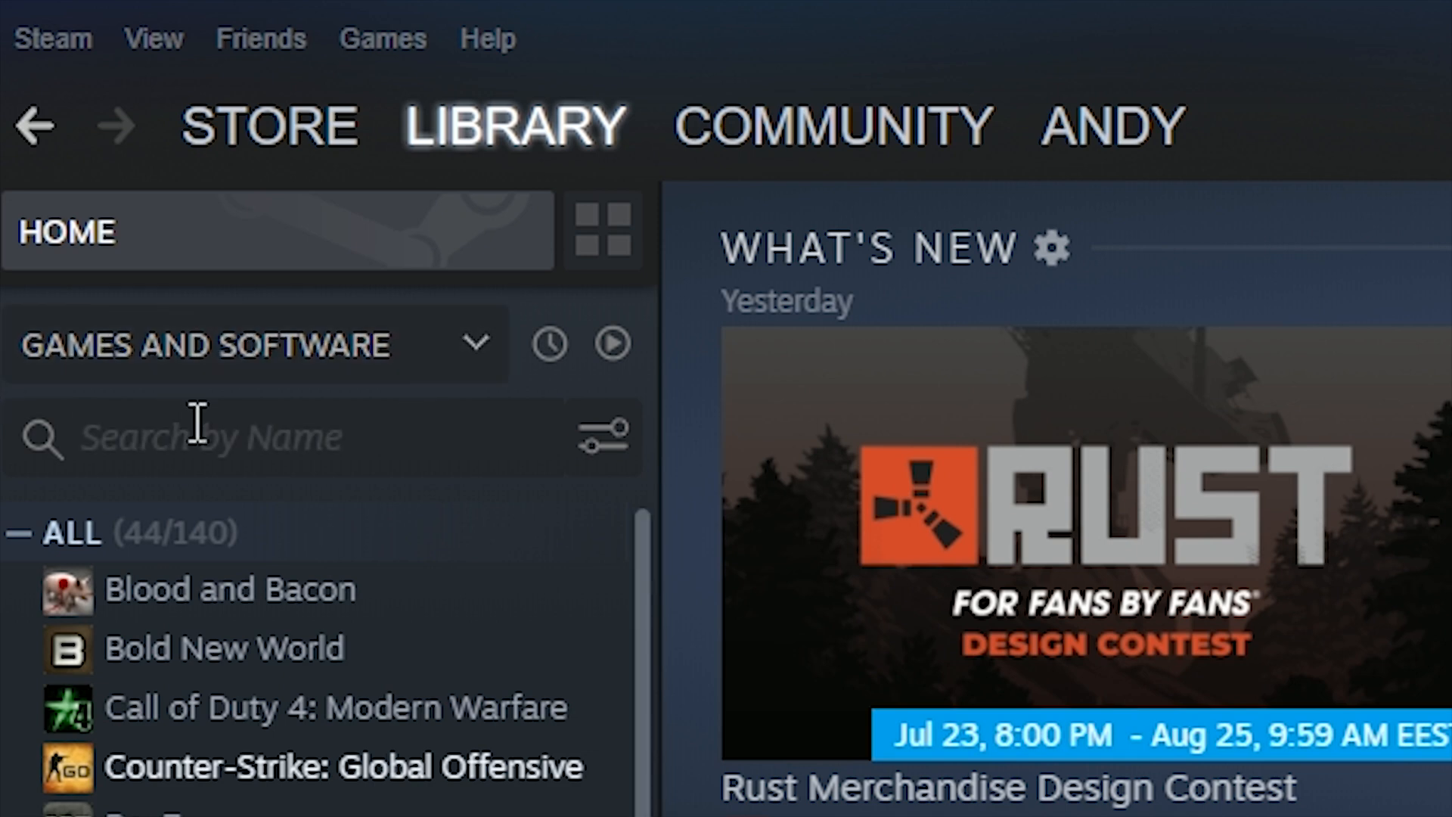
type("source")
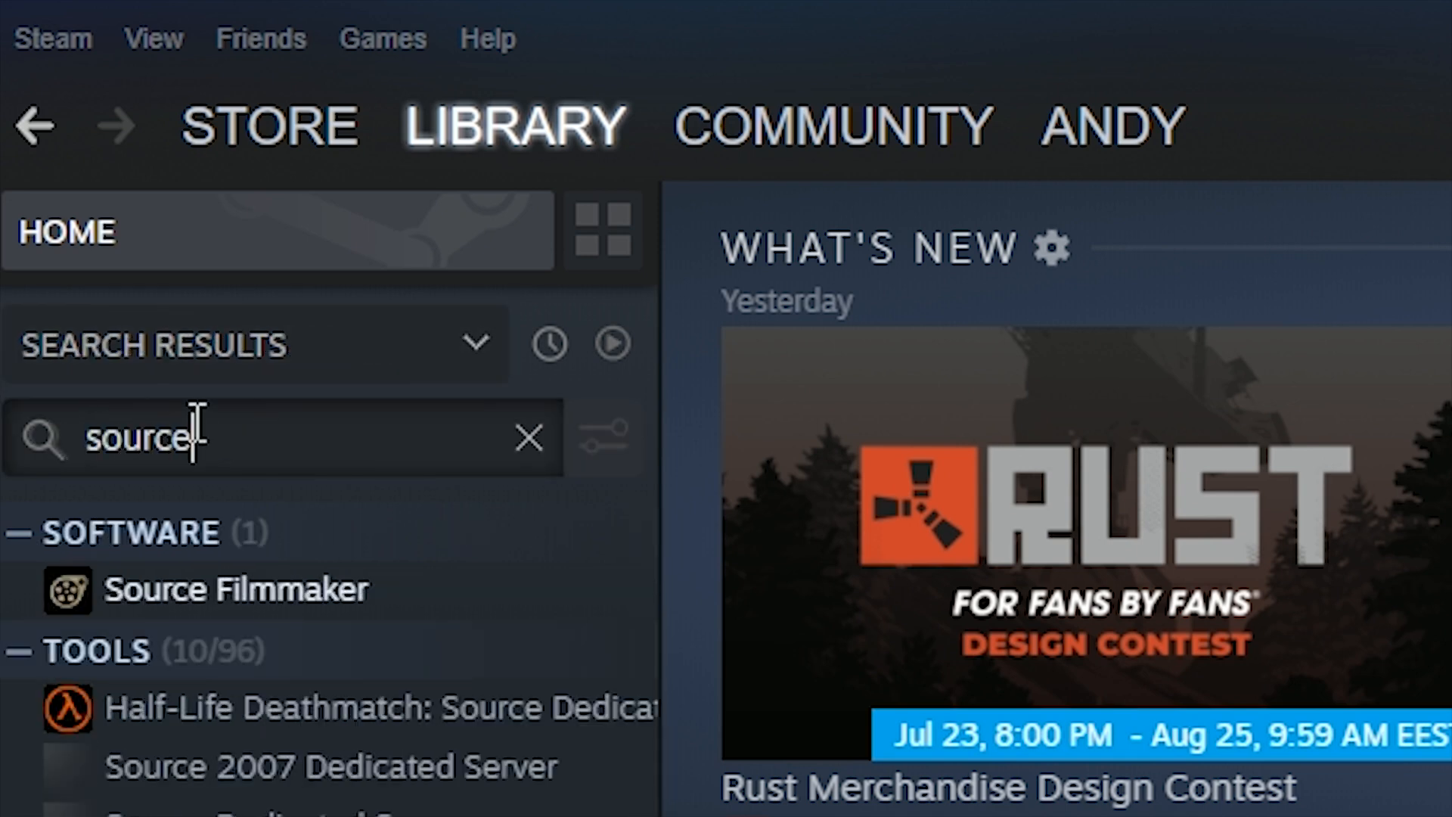
left_click(237, 588)
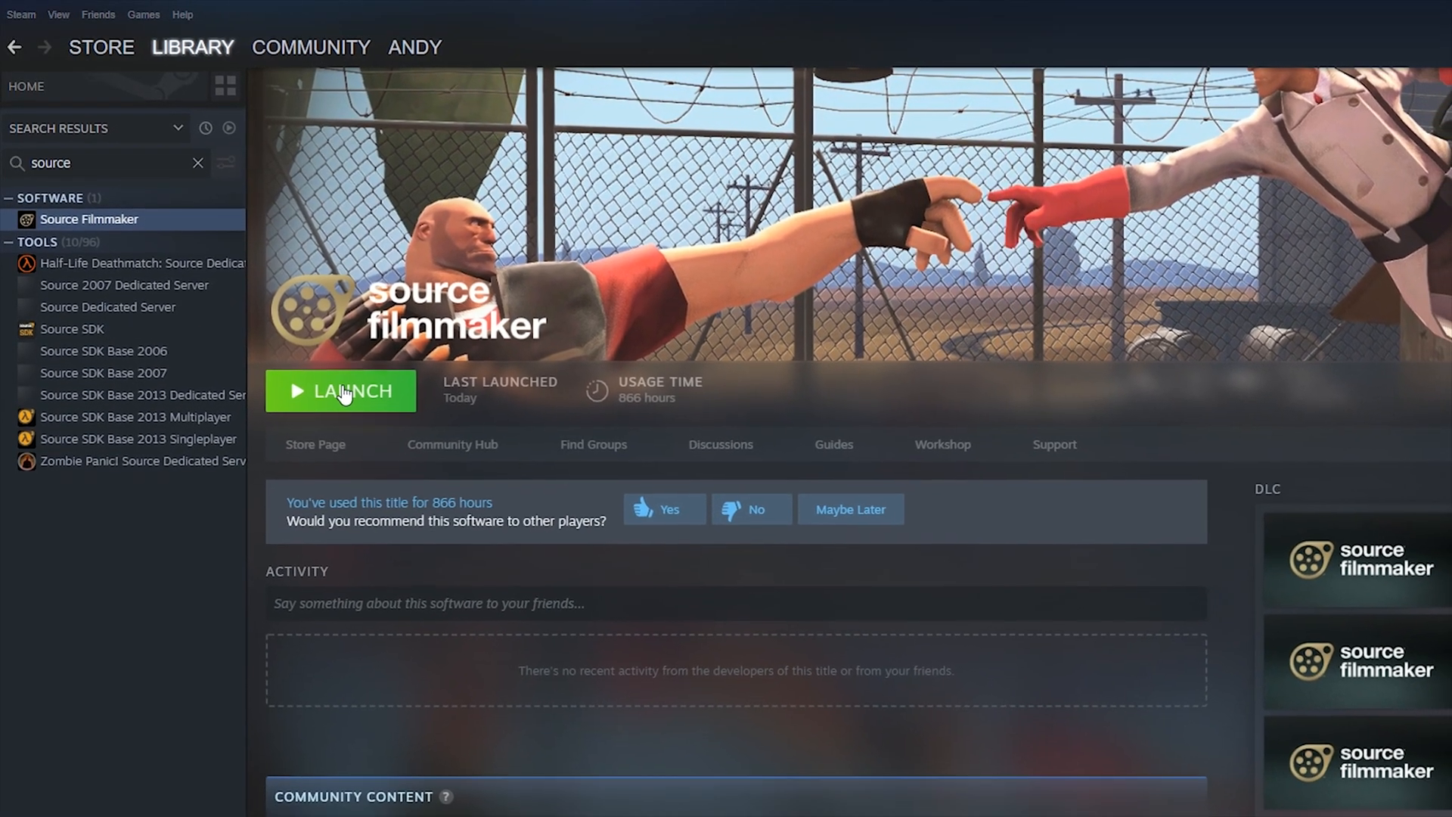
left_click(340, 390)
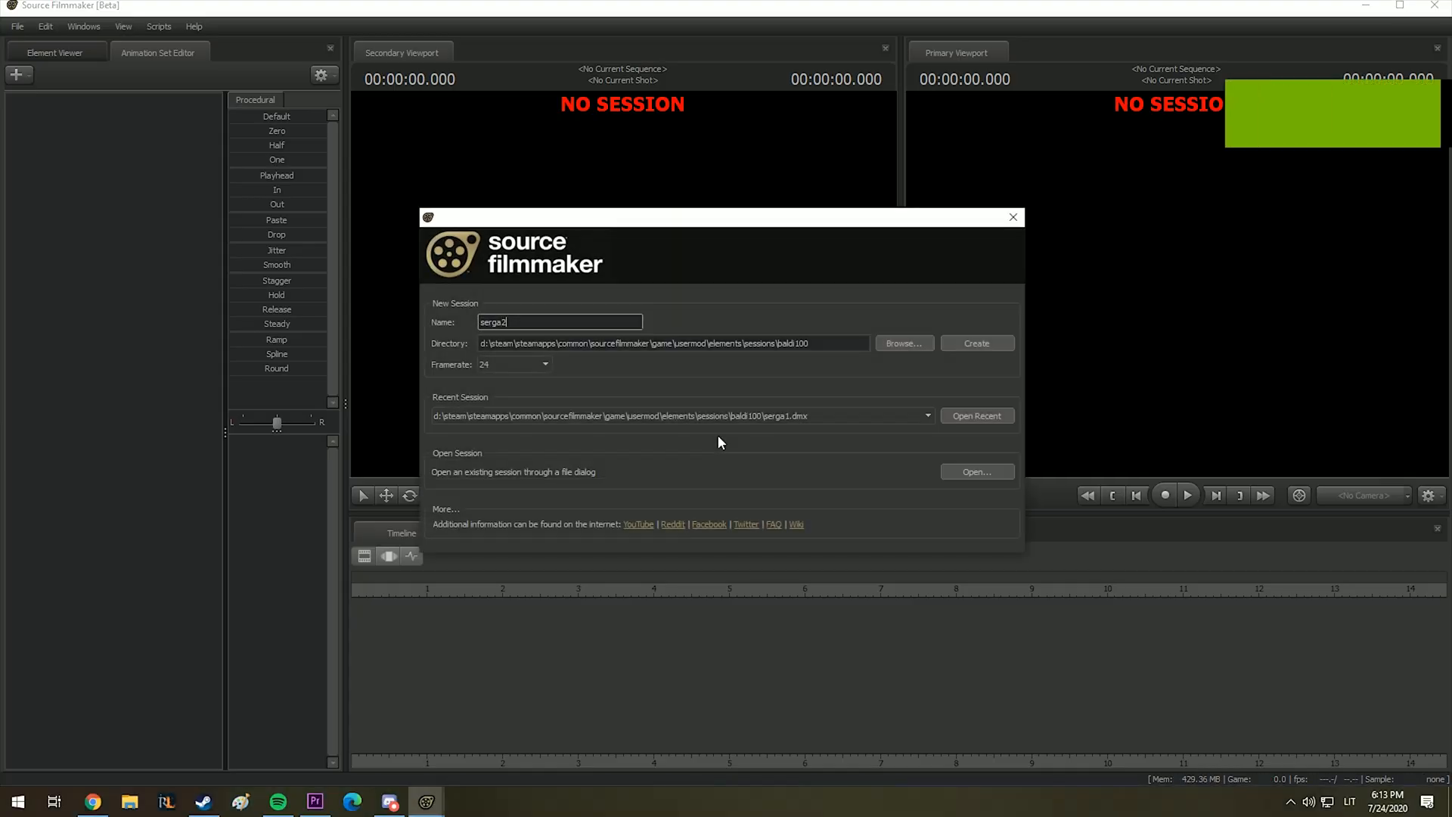
Create the new session serga2 and bring up the list of .BSP maps to load
left_click(975, 344)
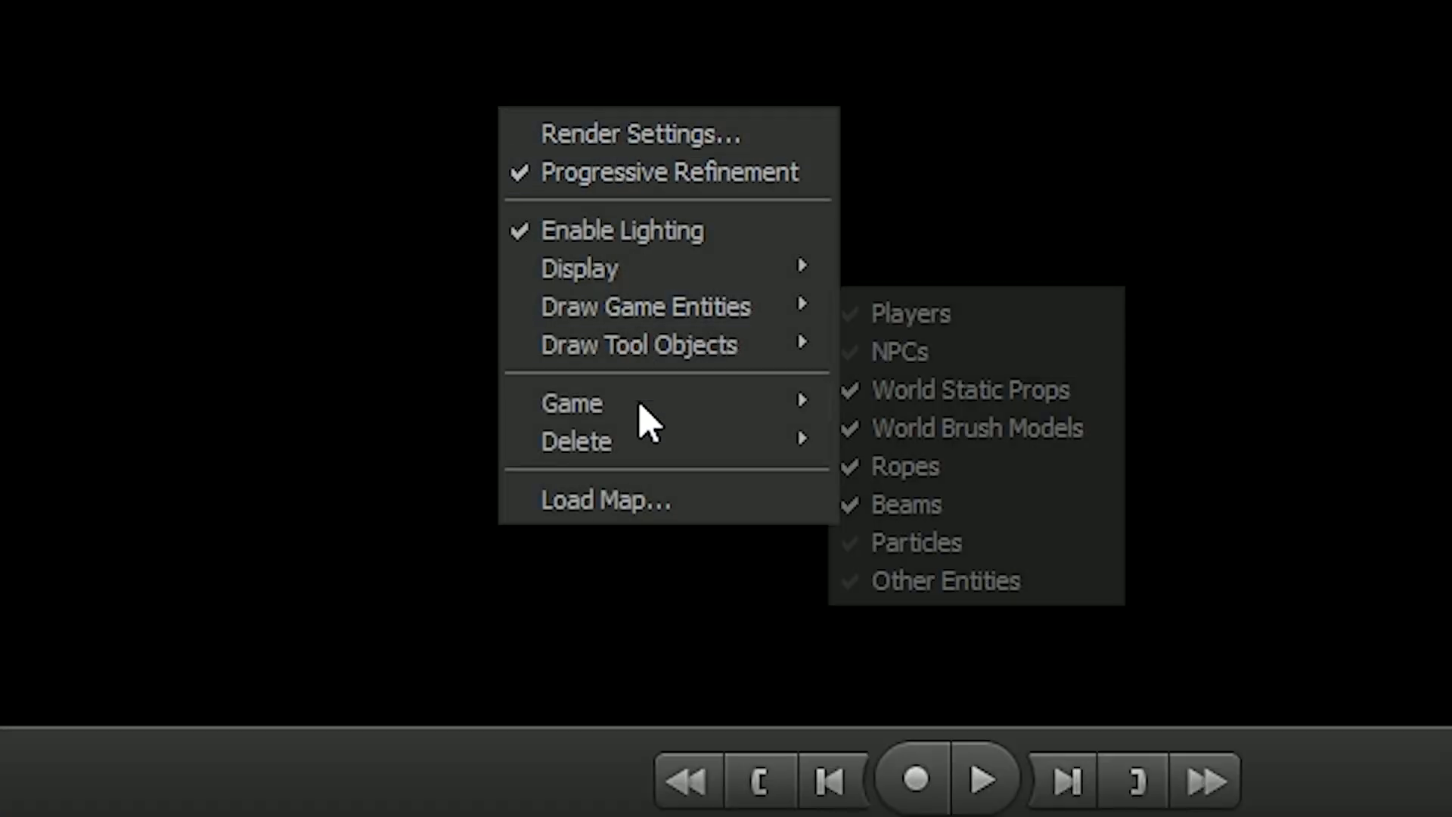
left_click(605, 498)
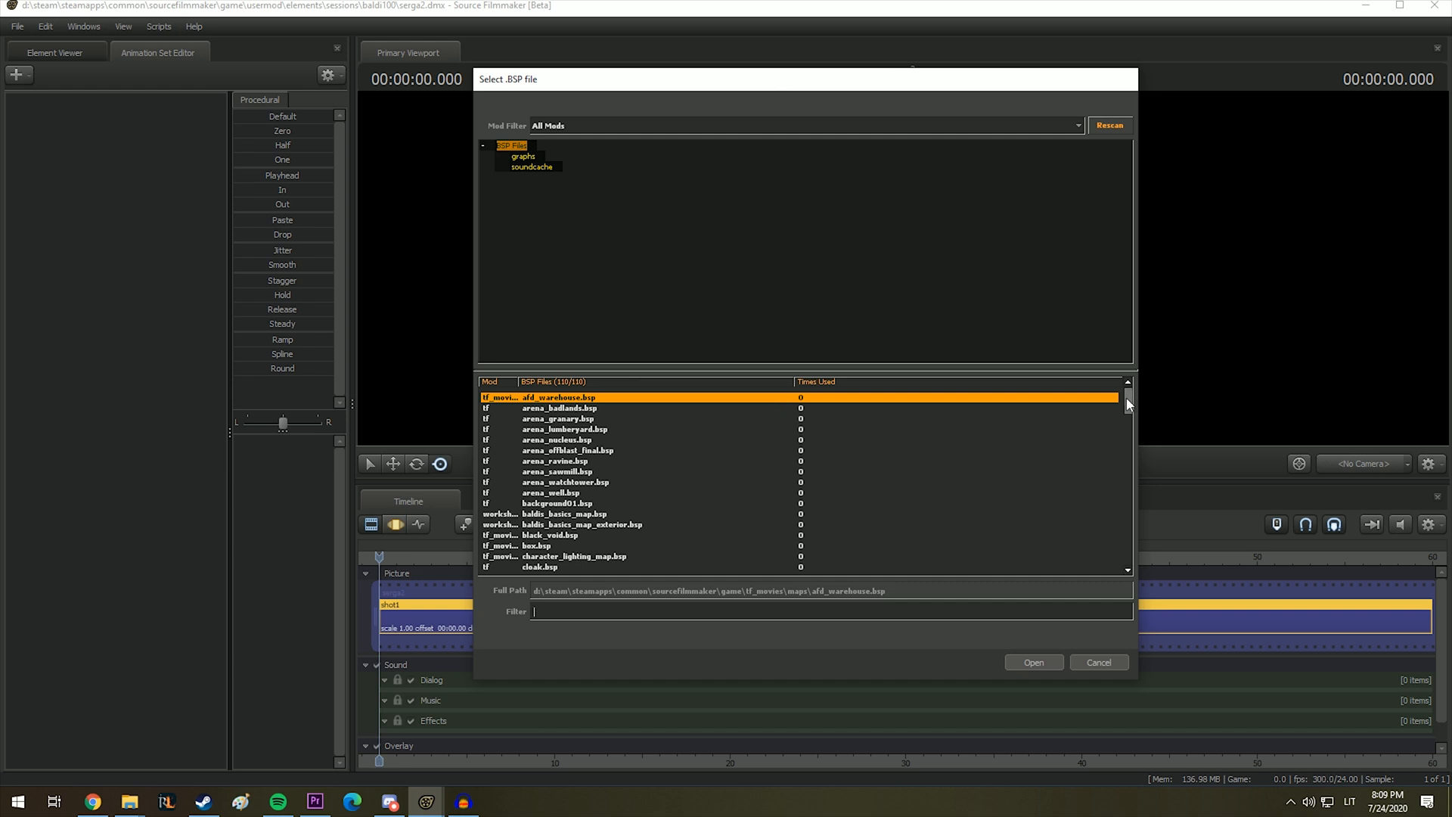
scroll("down", 3)
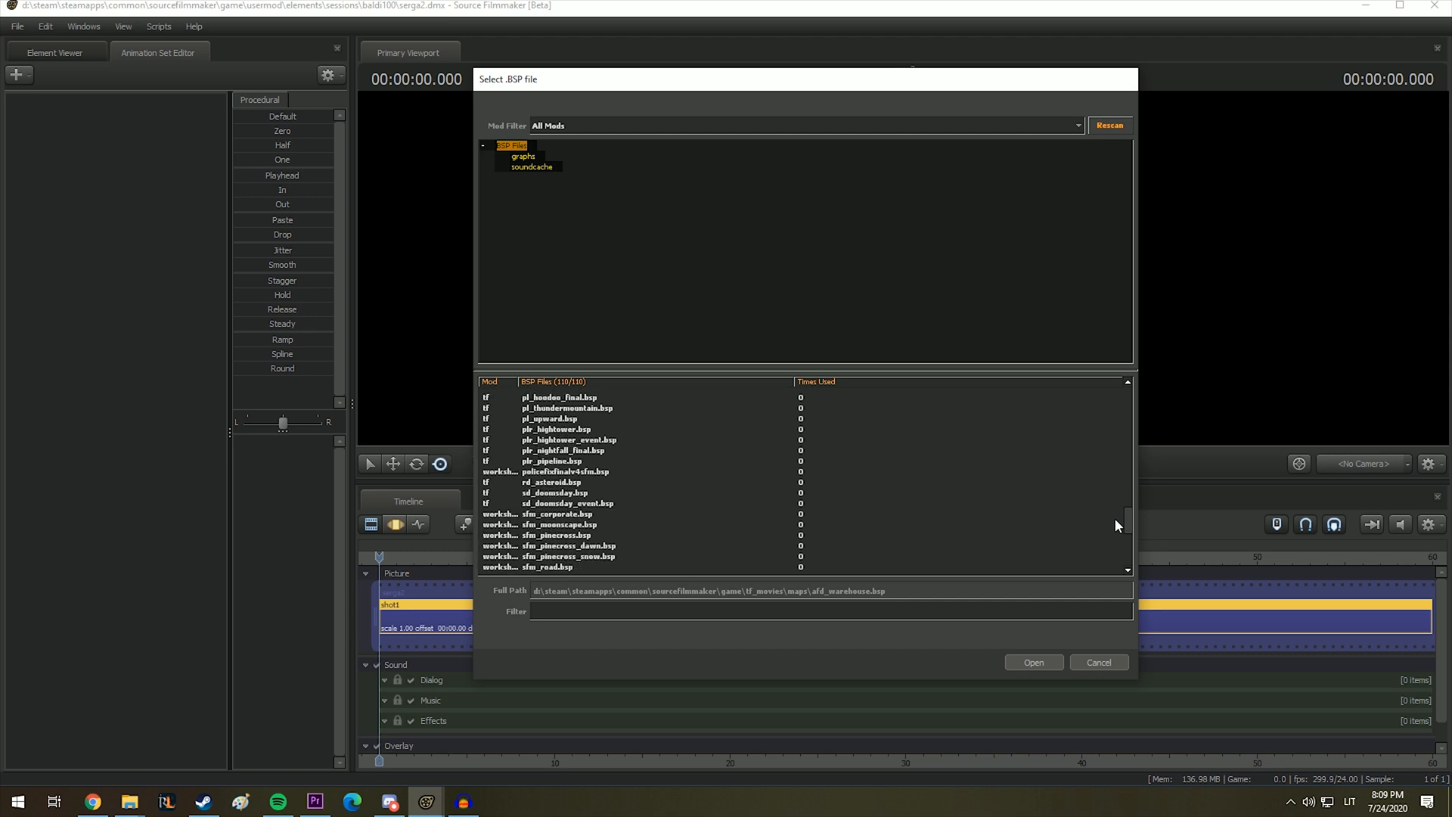
left_click(202, 802)
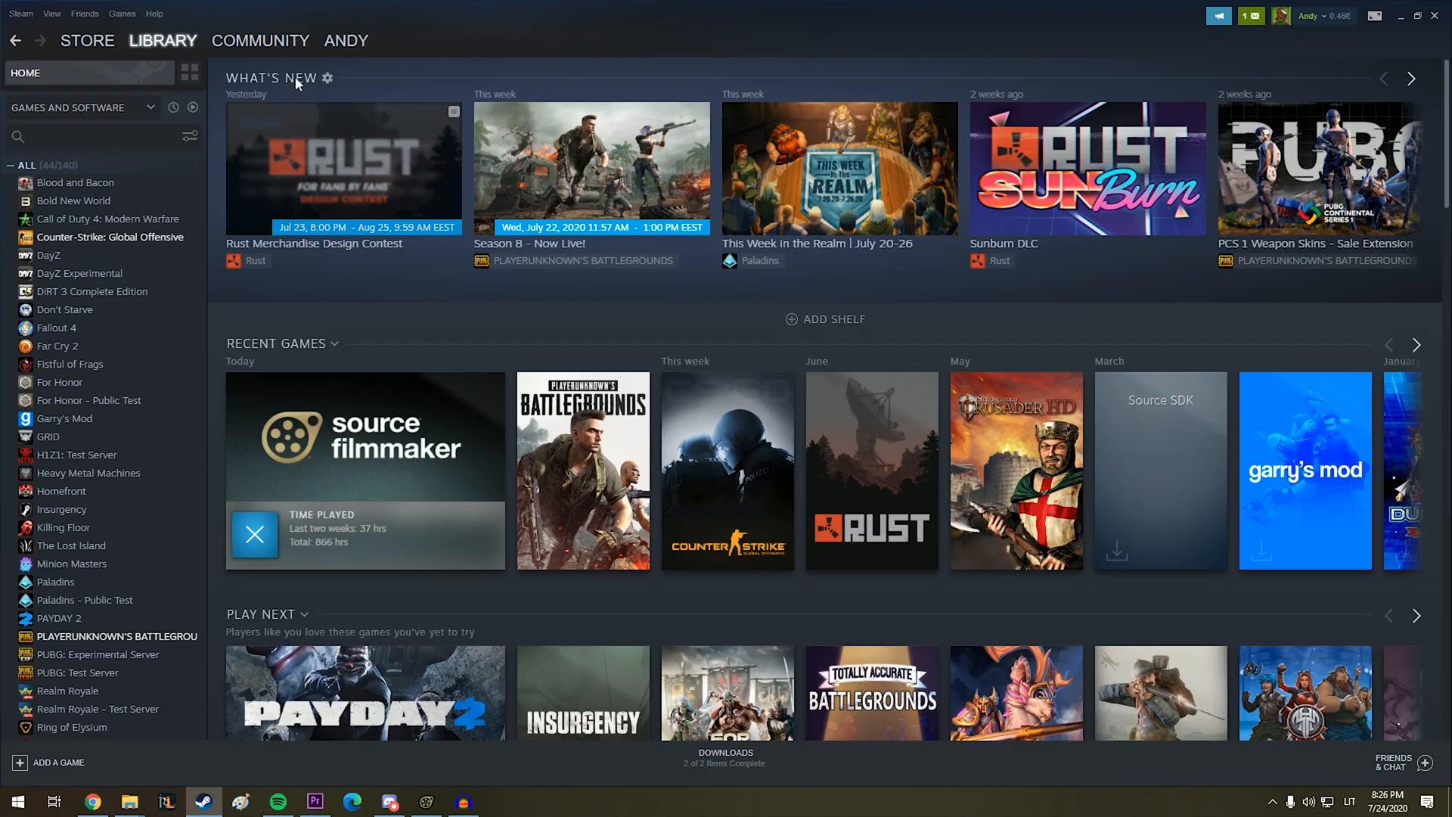
Go to the Steam Community Workshop and search 'source' to reach the Source Filmmaker workshop
left_click(260, 39)
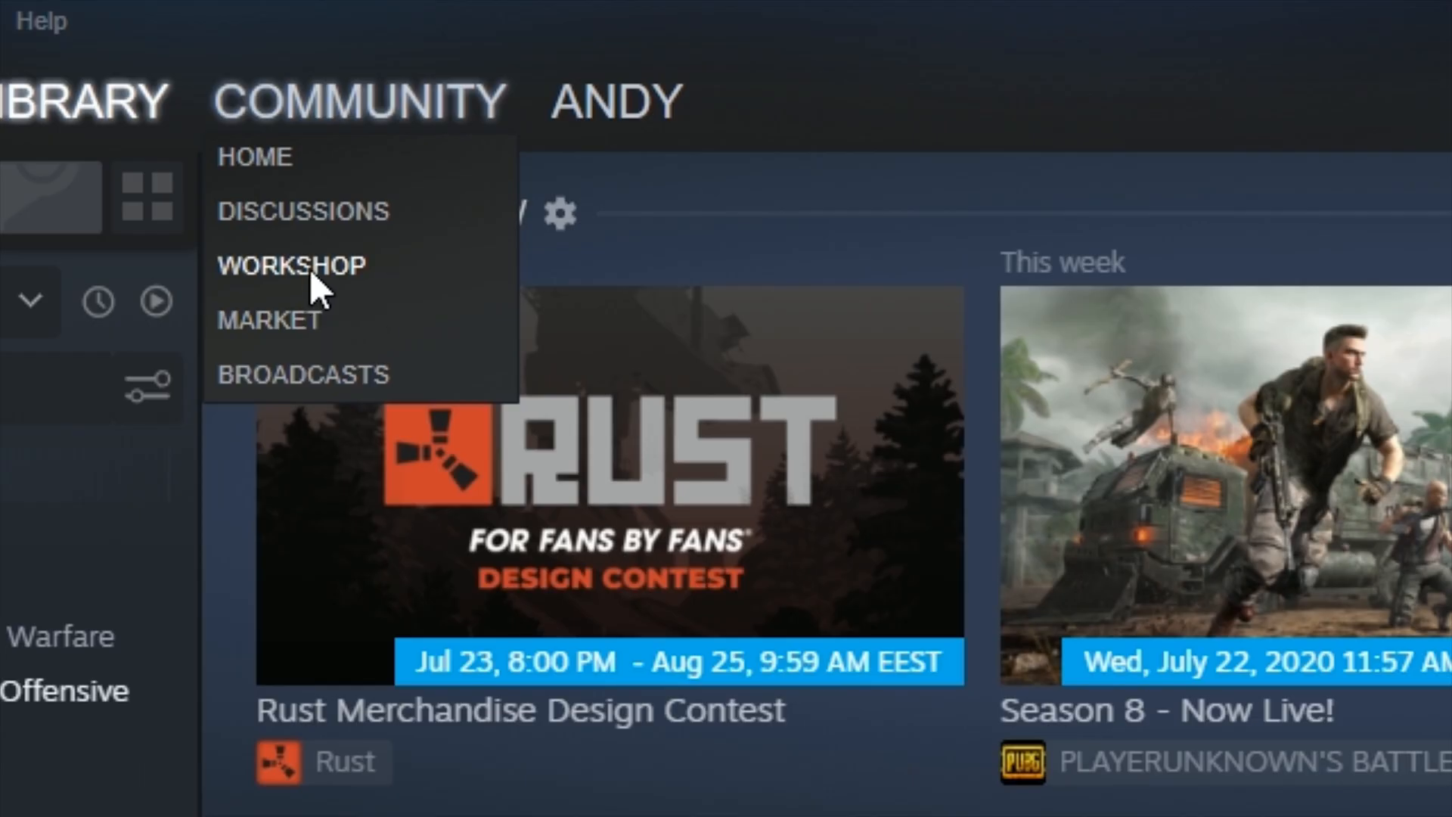
left_click(290, 266)
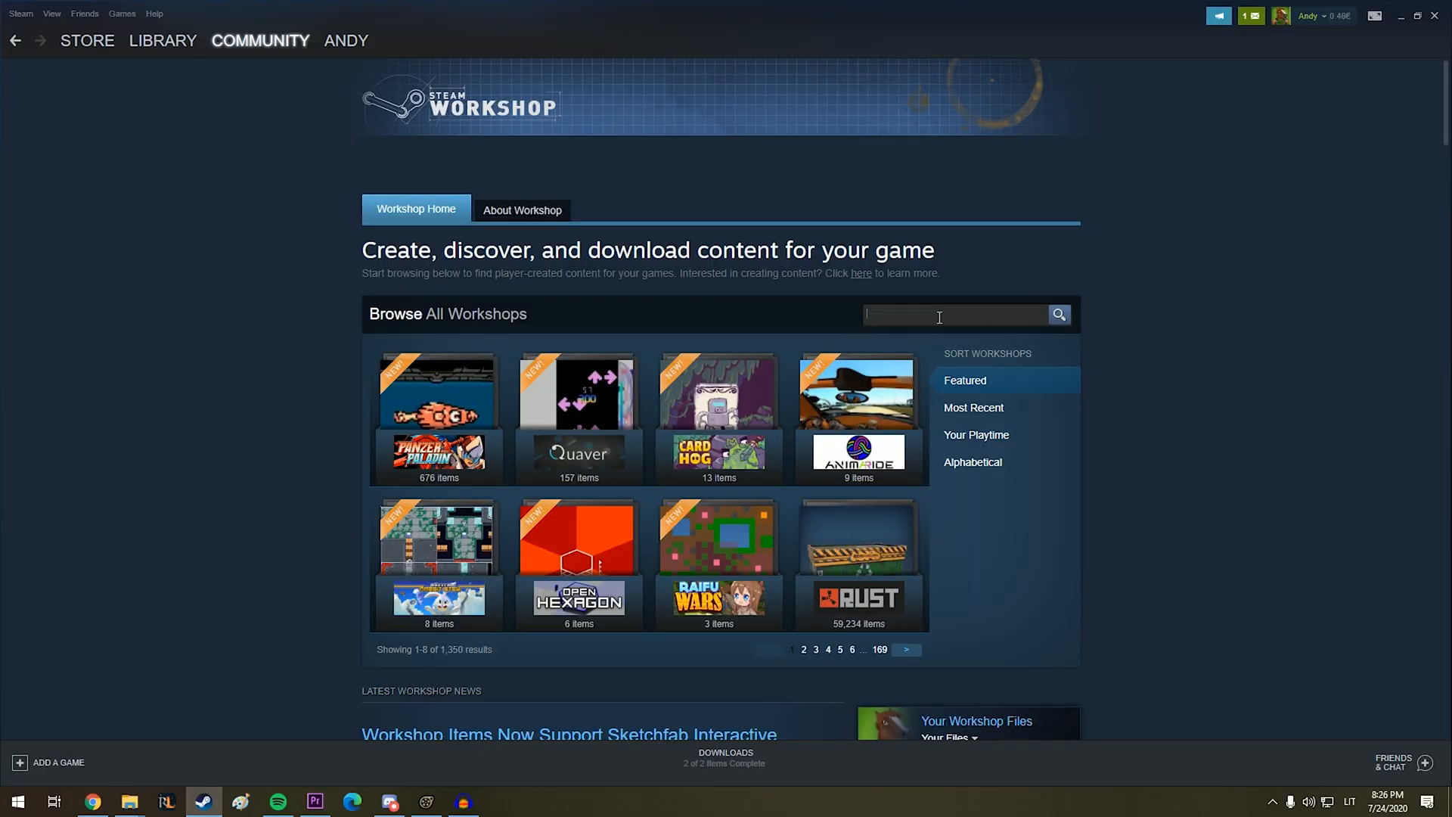
type("source")
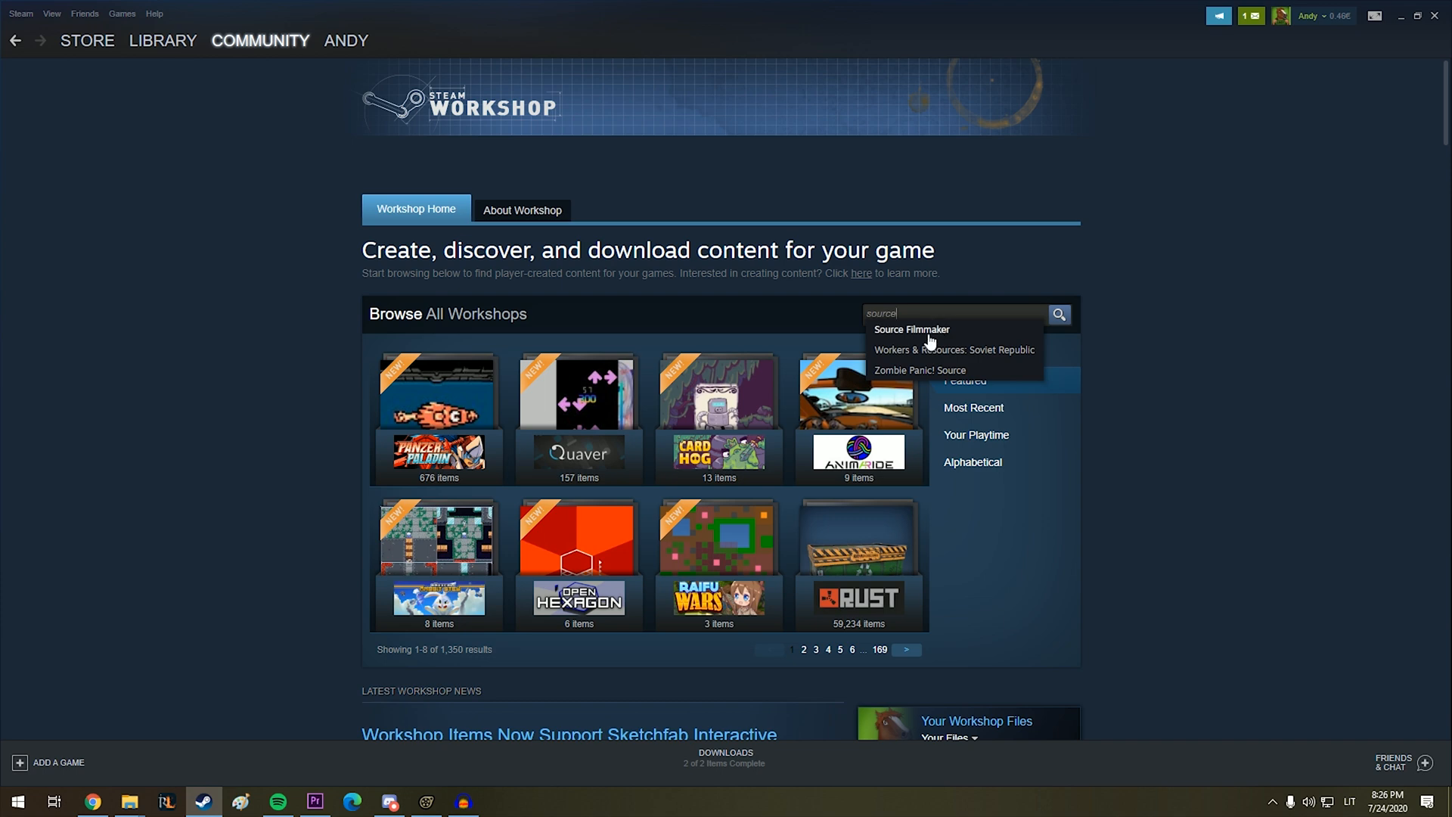
left_click(910, 330)
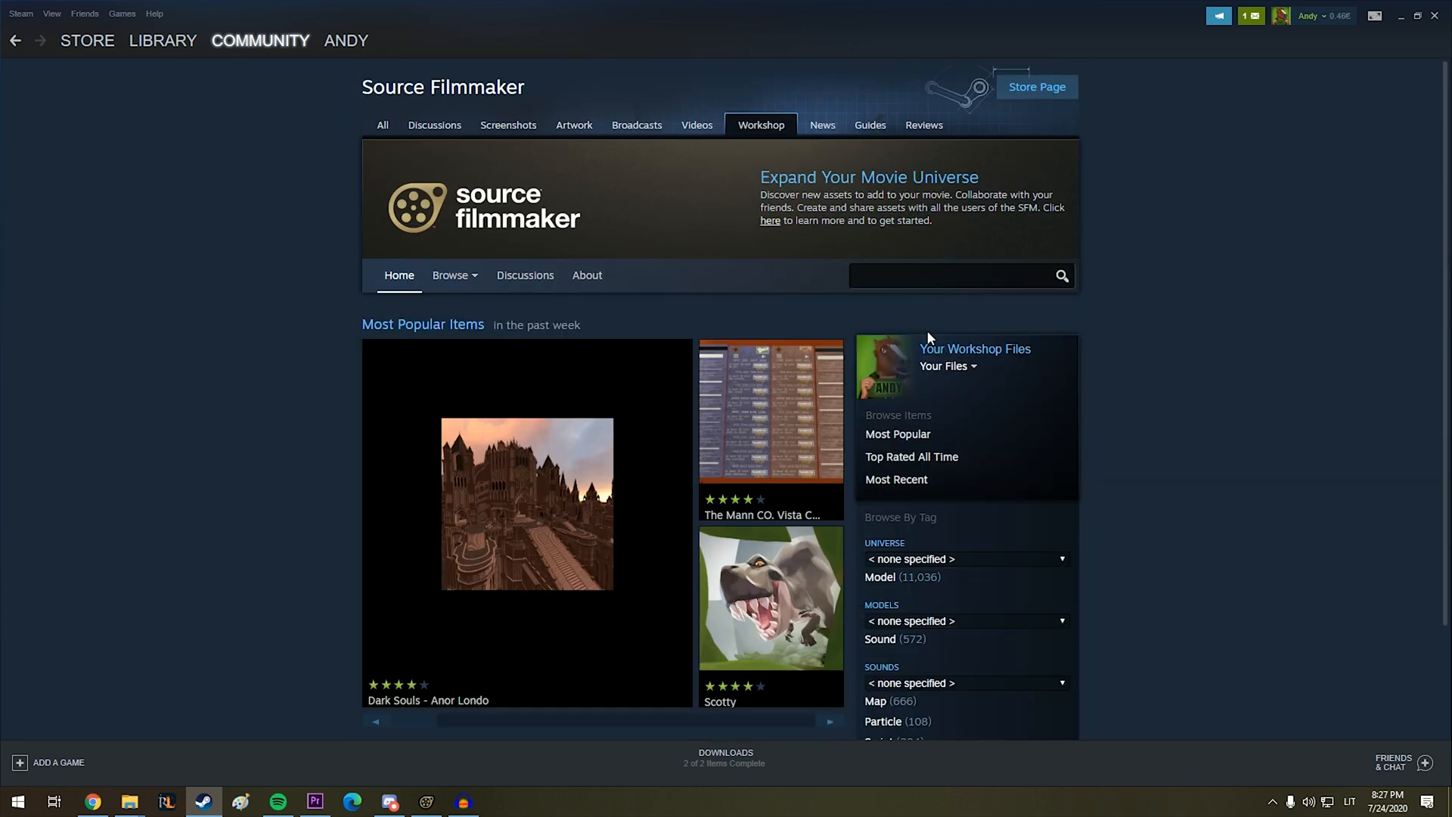
scroll("down", 3)
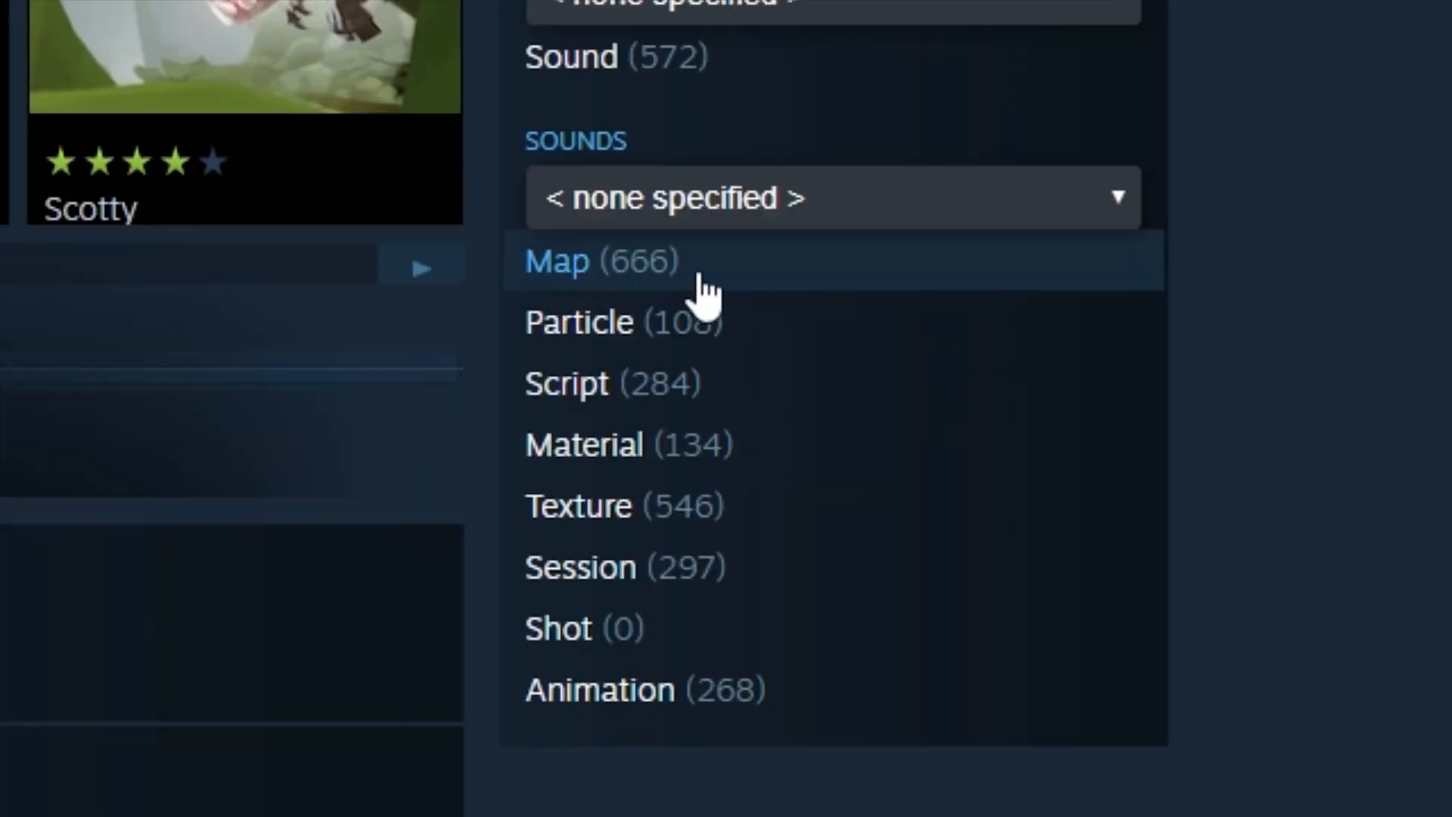
Filter the workshop to Map items and view the SFM Elementary School: Pool Update page
left_click(600, 260)
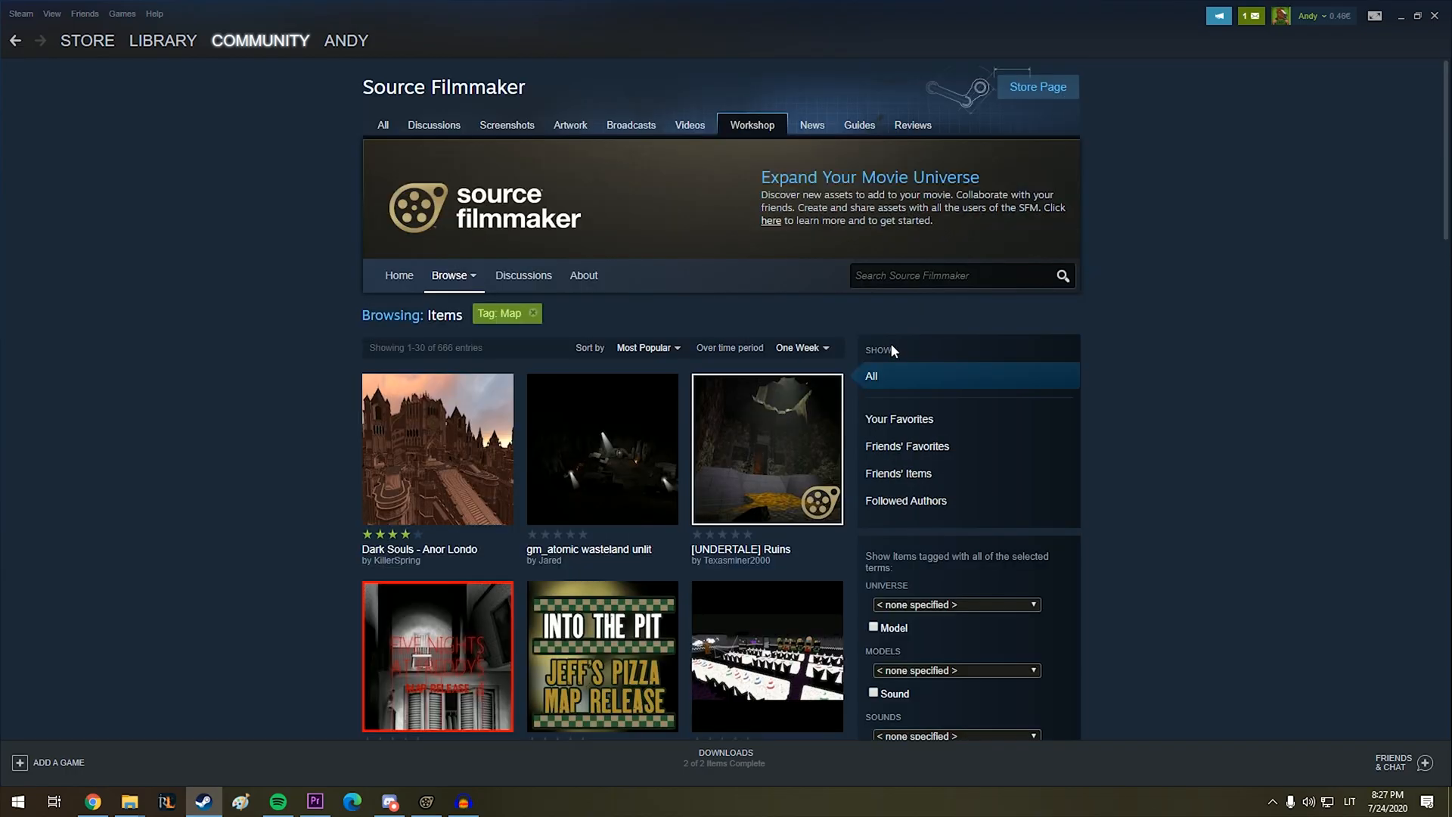
scroll("down", 3)
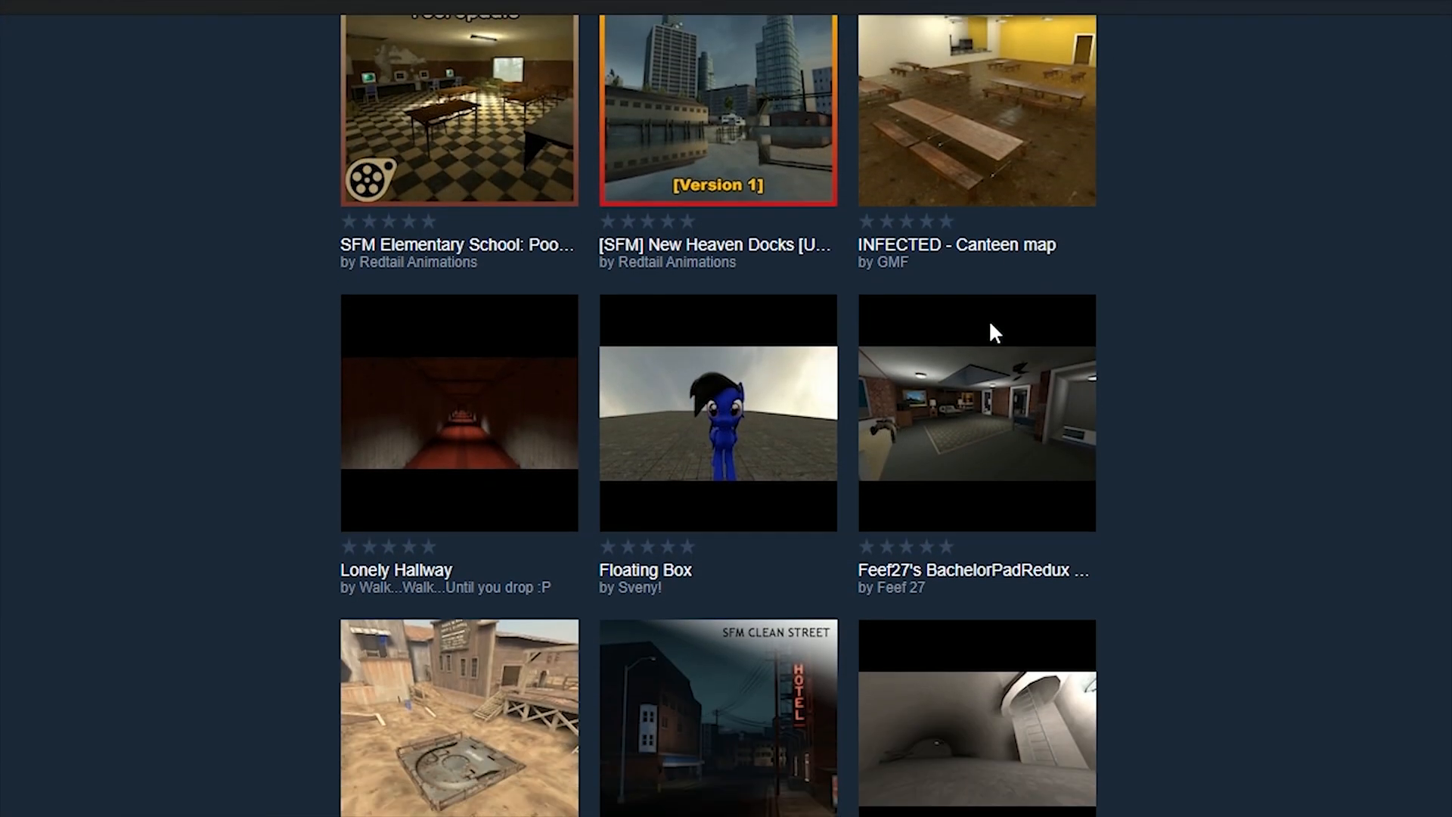
mouse_move(592, 167)
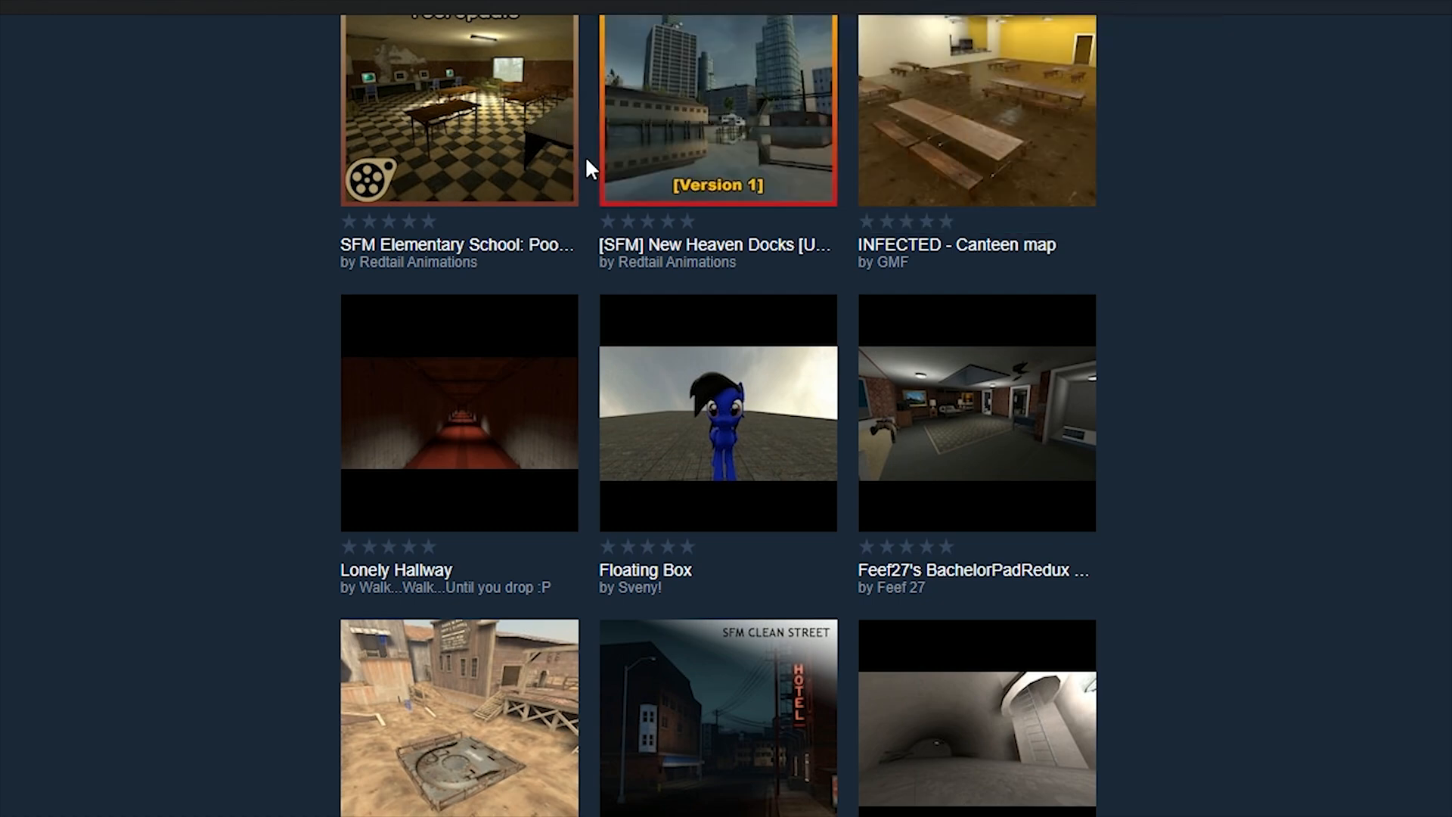
left_click(457, 111)
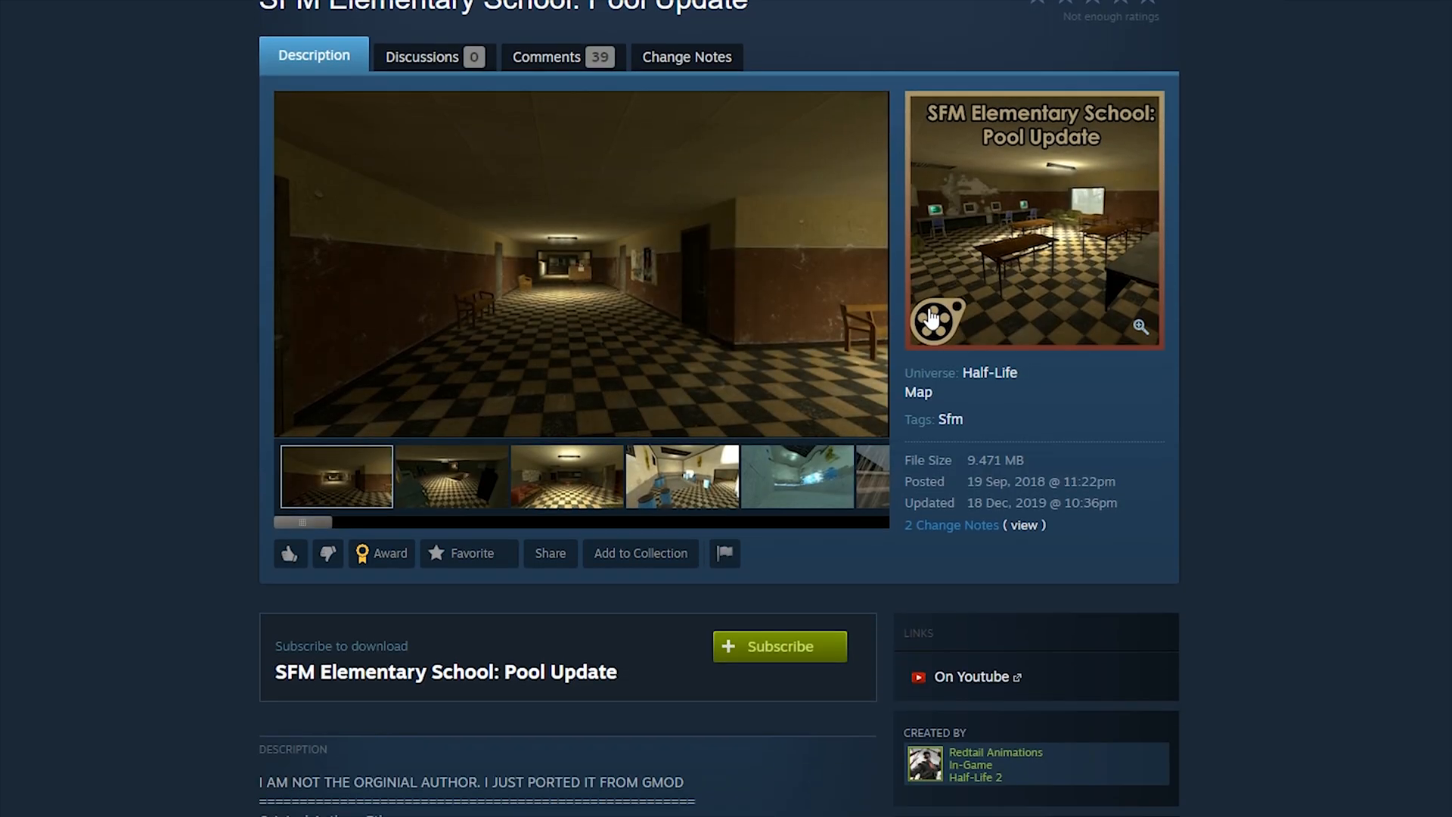
scroll("down", 3)
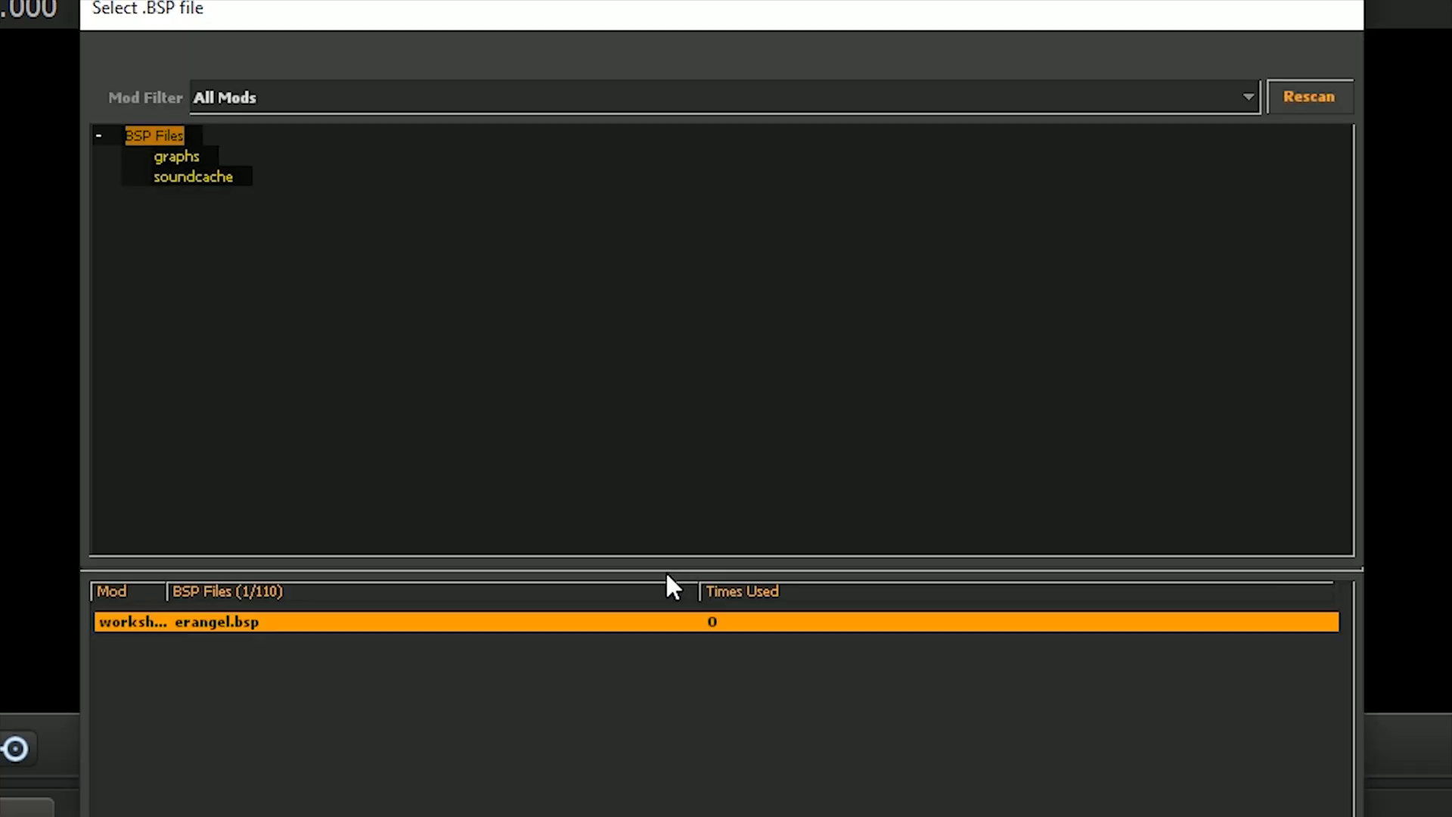
Restrict the map list to workshop maps, filter 'eran' and rescan so only erangel.bsp shows
left_click(1308, 97)
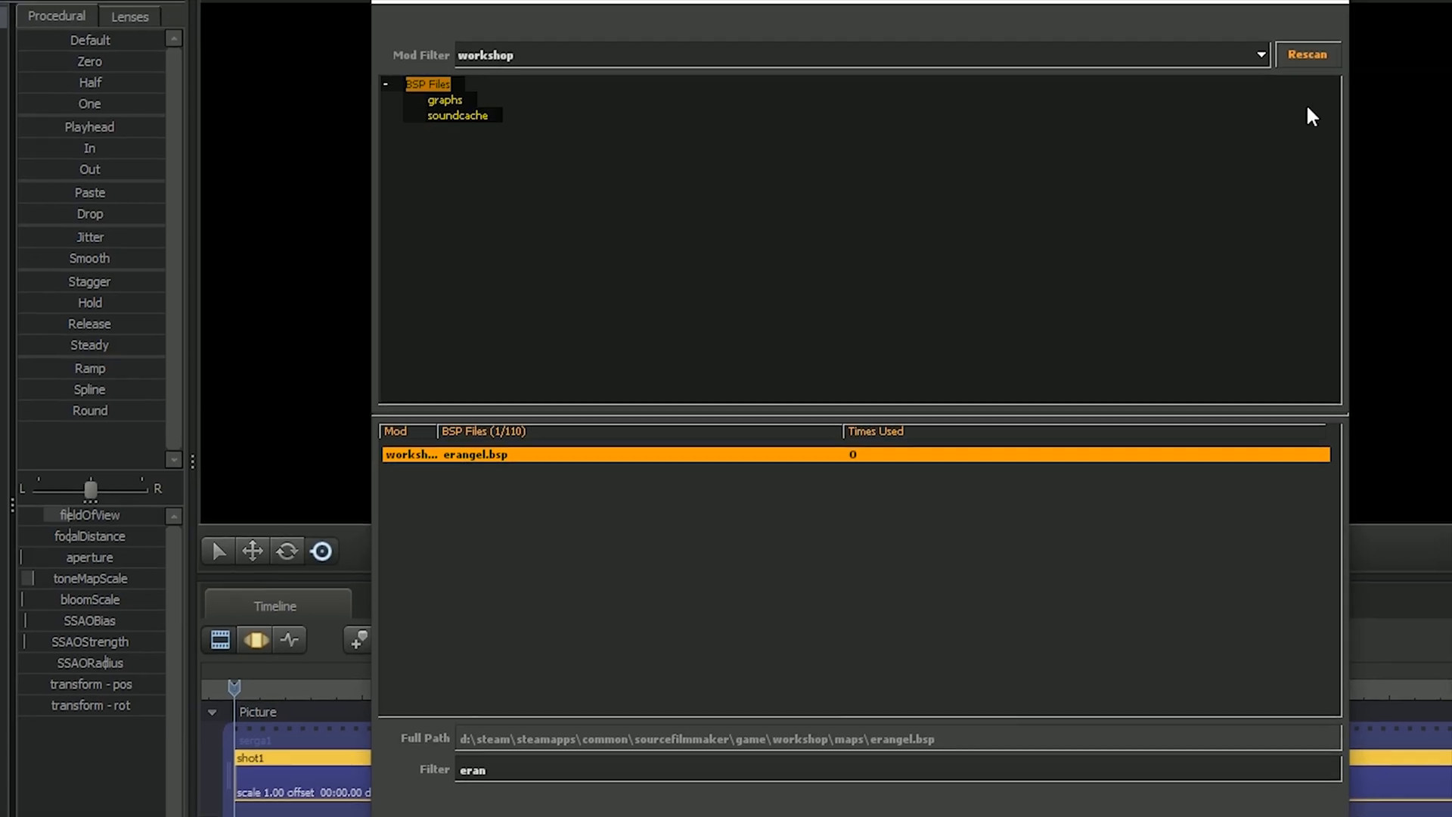
left_click(1306, 54)
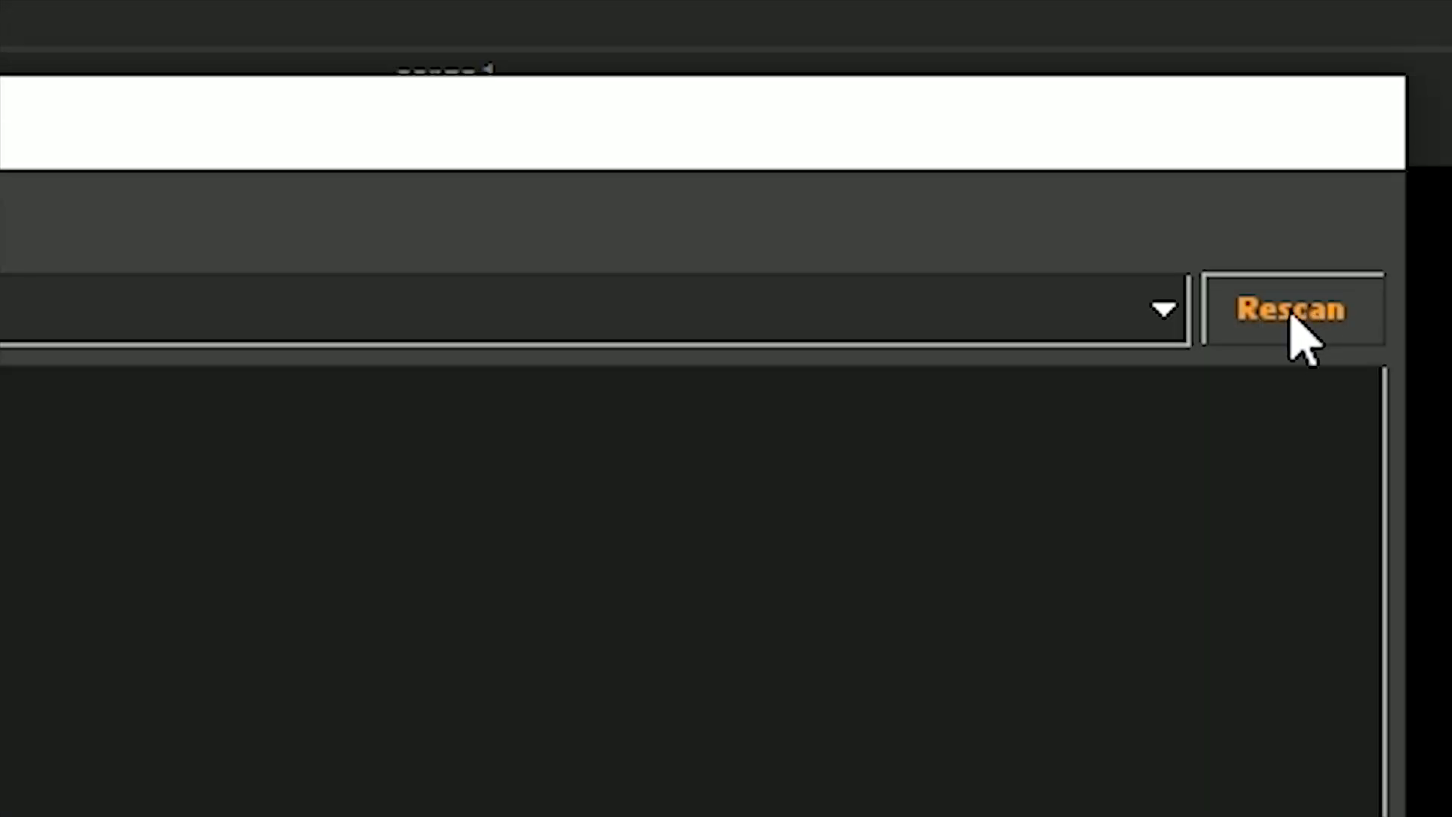
left_click(1291, 309)
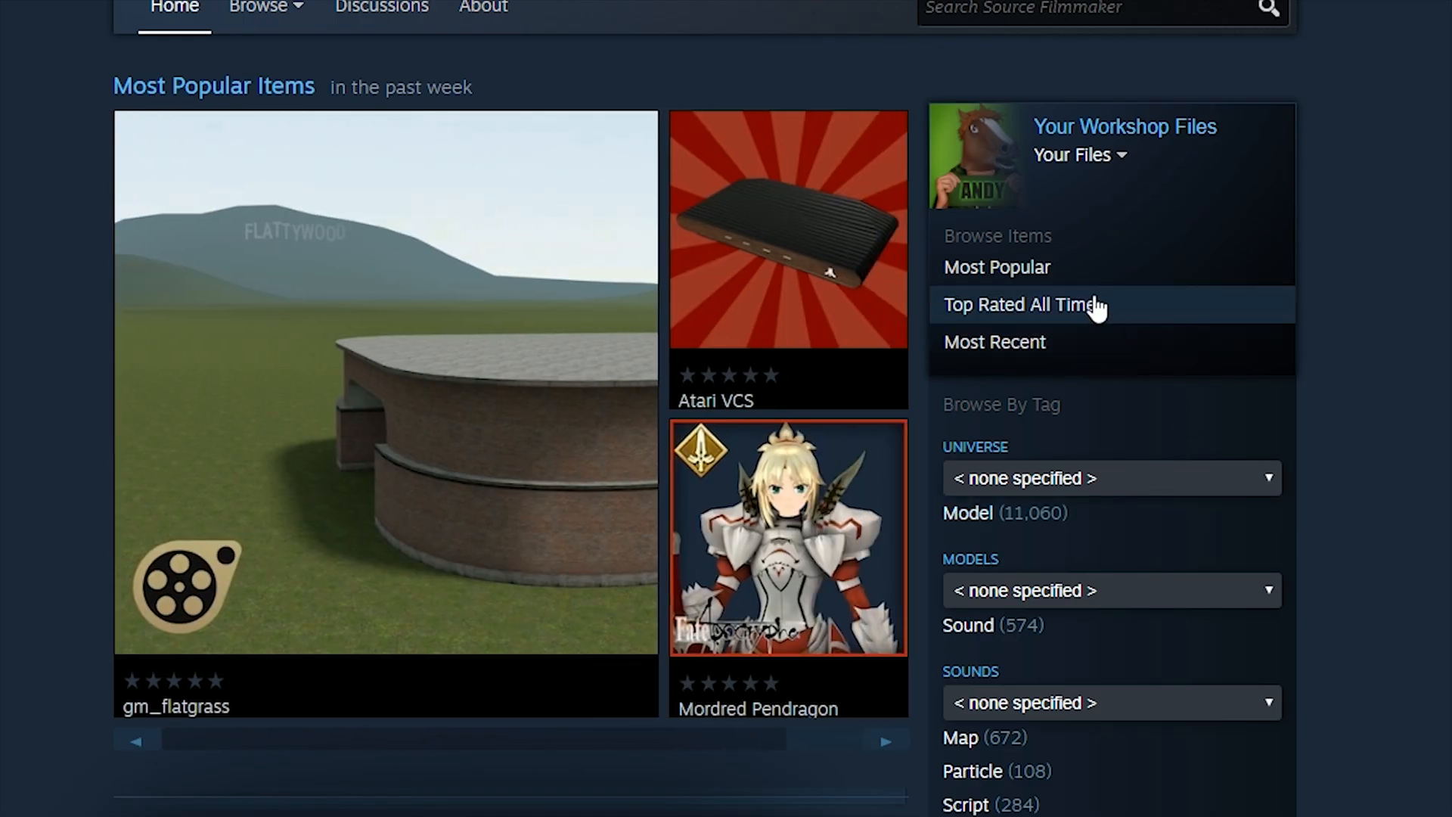
Search the SFM Workshop for 'call of duty' models and read the Modern Warfare 2019 - Alex page
left_click(966, 513)
type("call of duty")
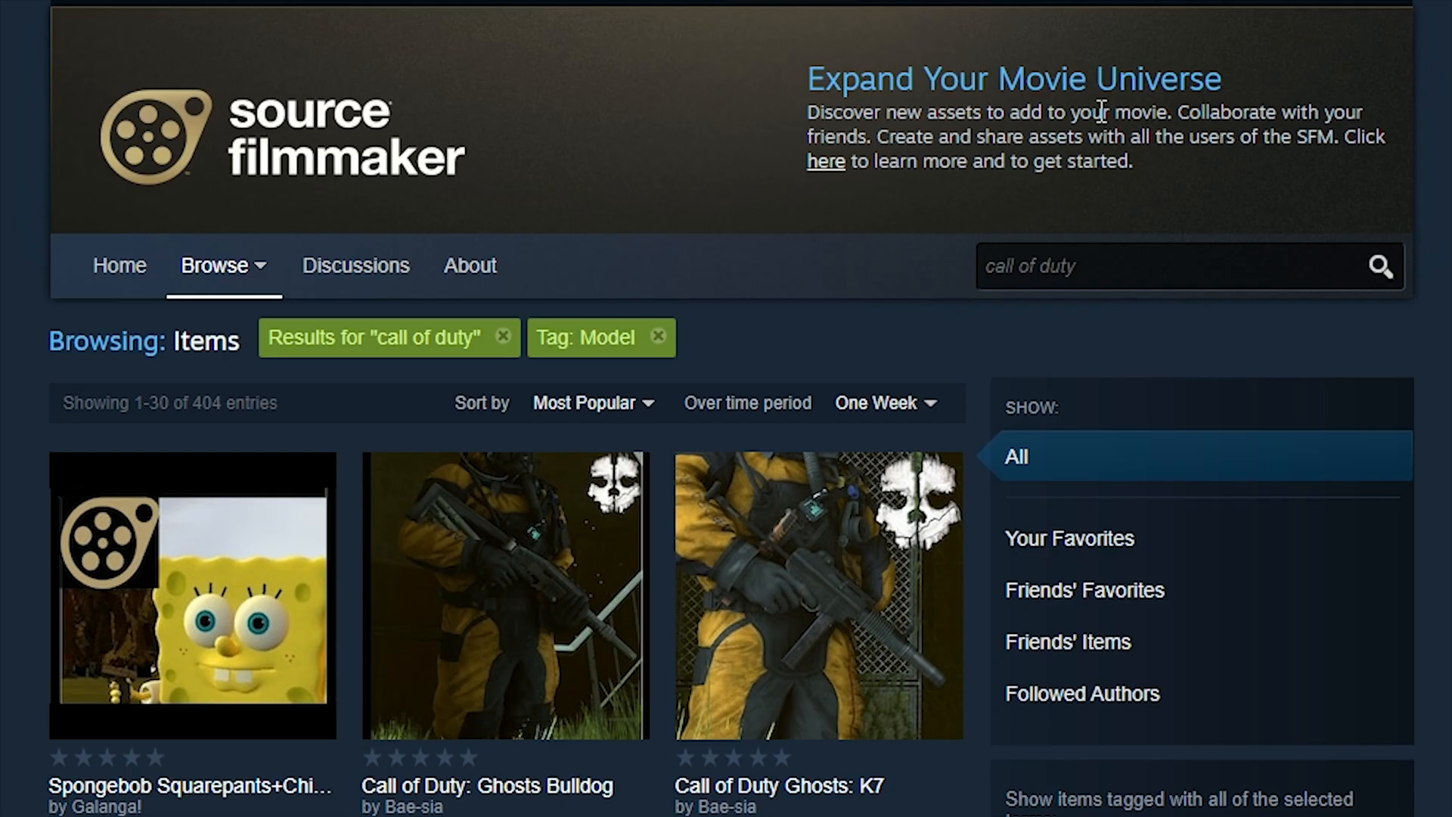
scroll("down", 3)
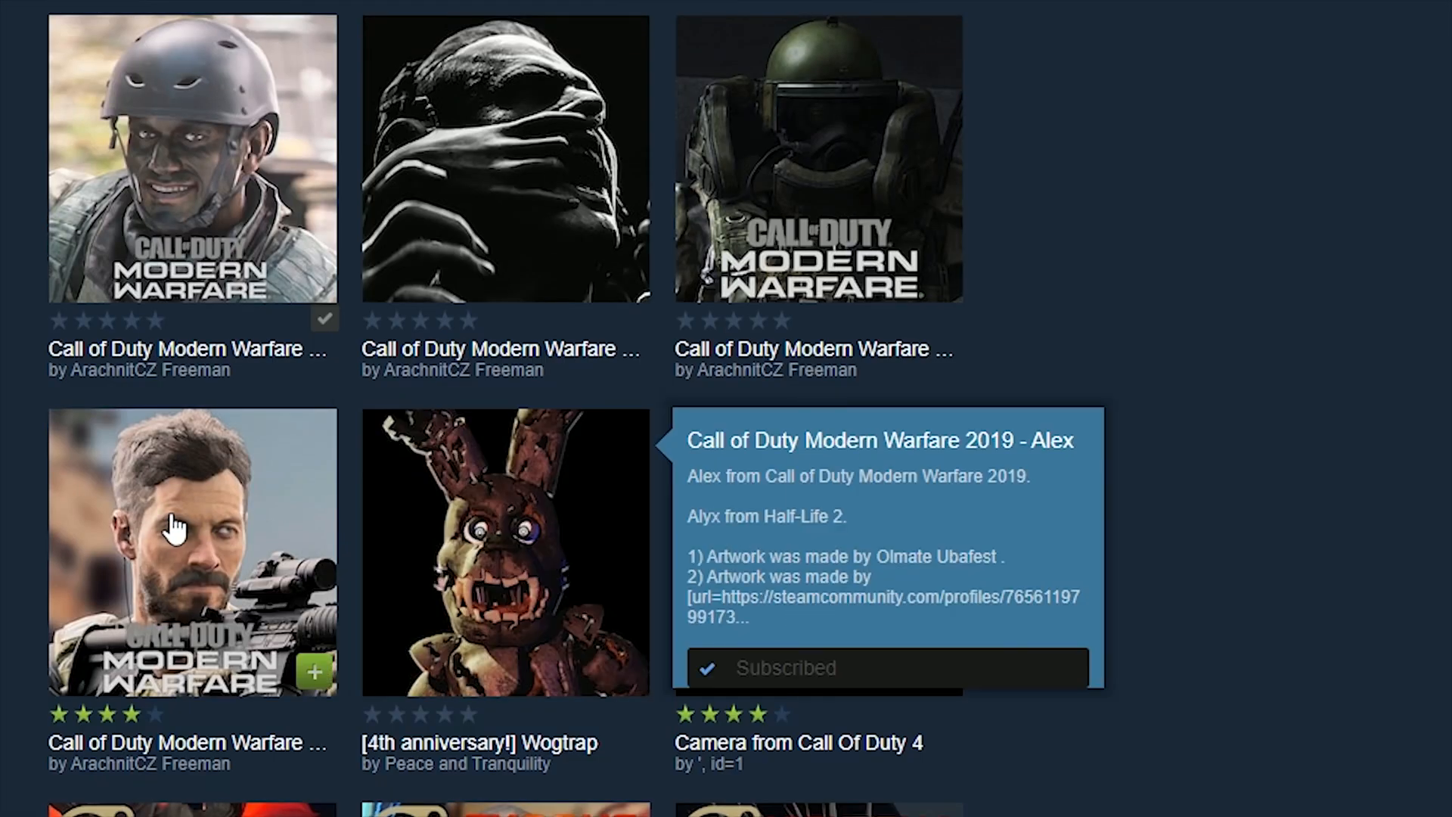
left_click(192, 552)
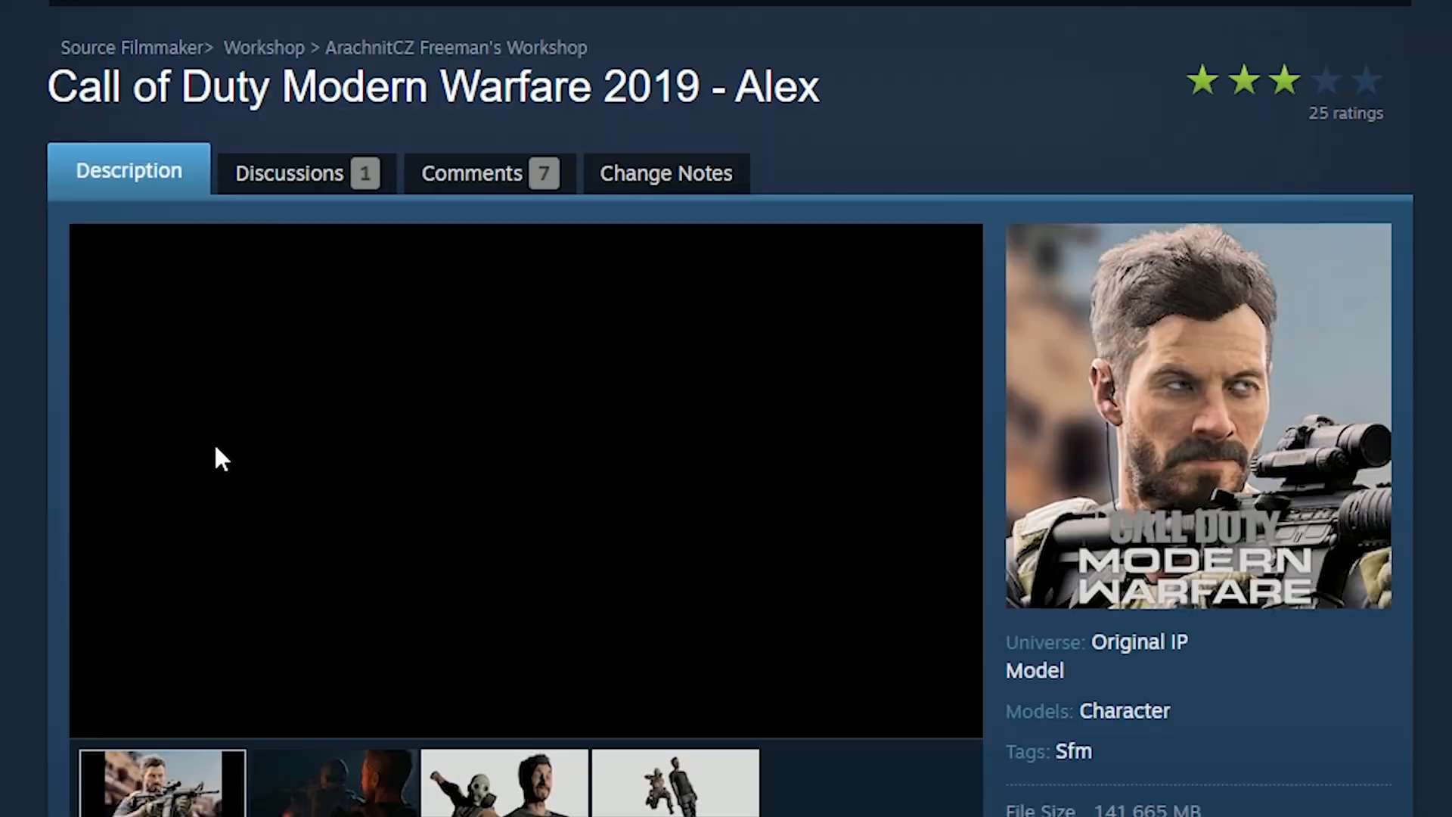
scroll("down", 3)
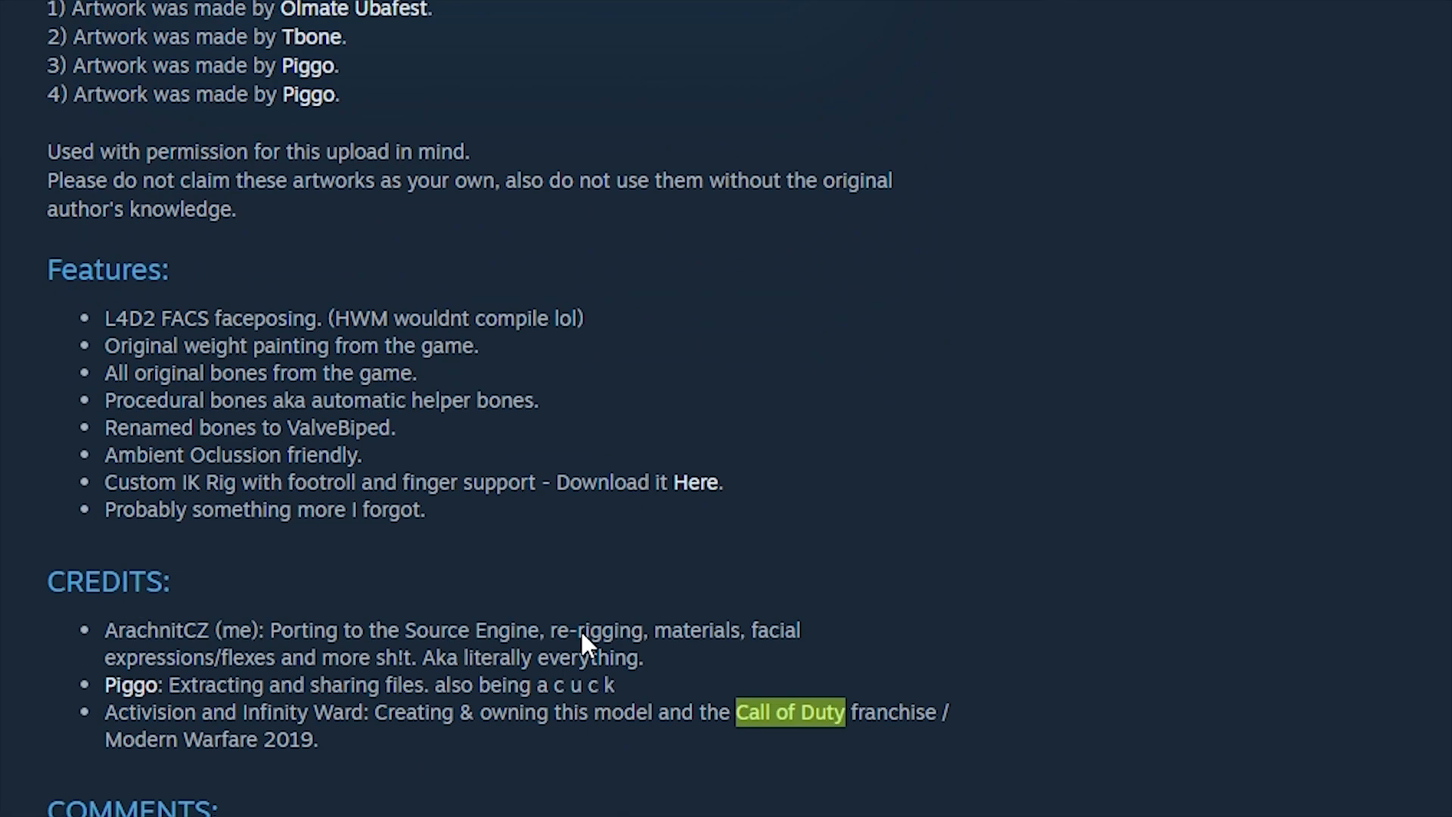
scroll("down", 3)
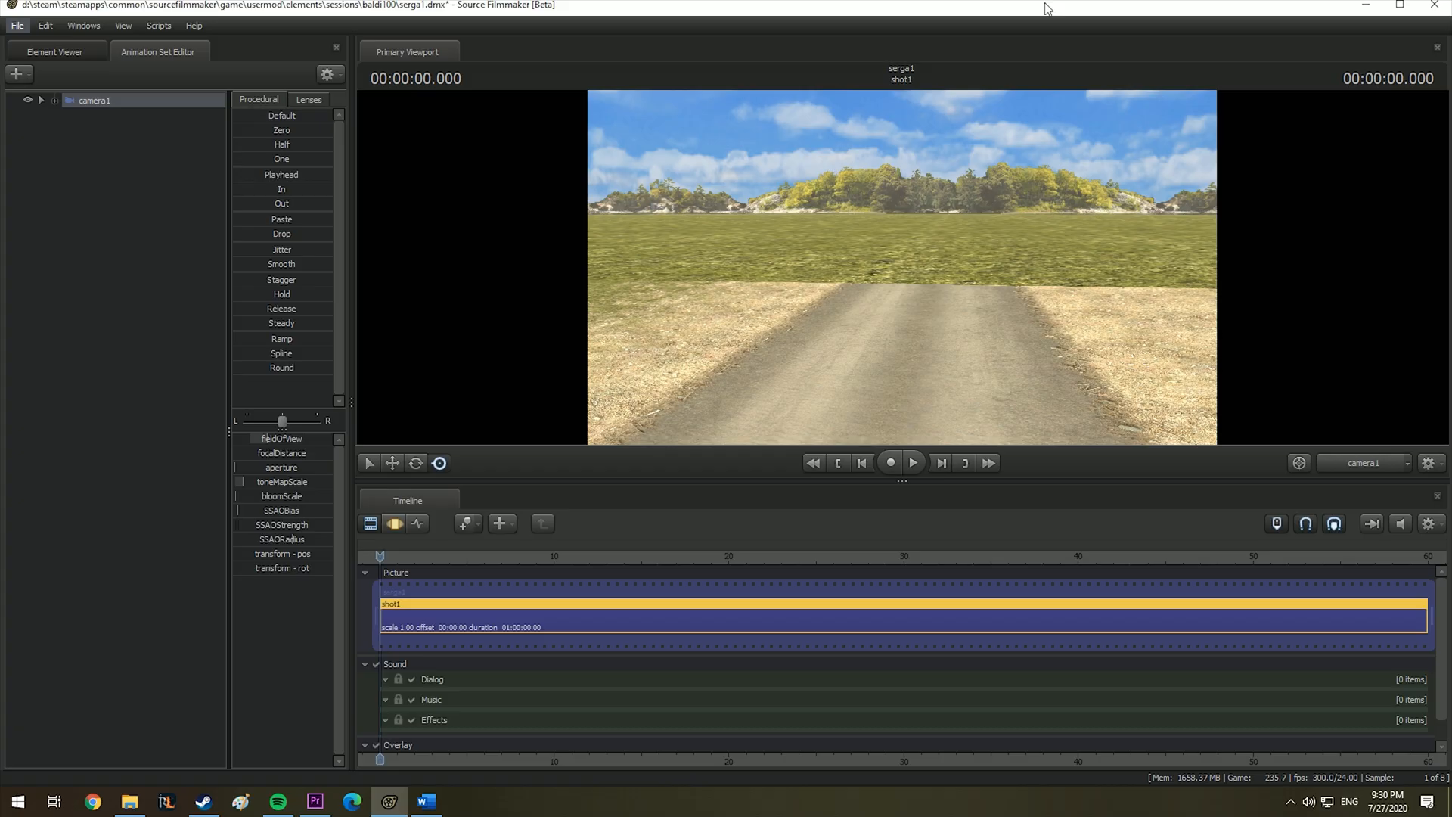
mouse_move(128, 68)
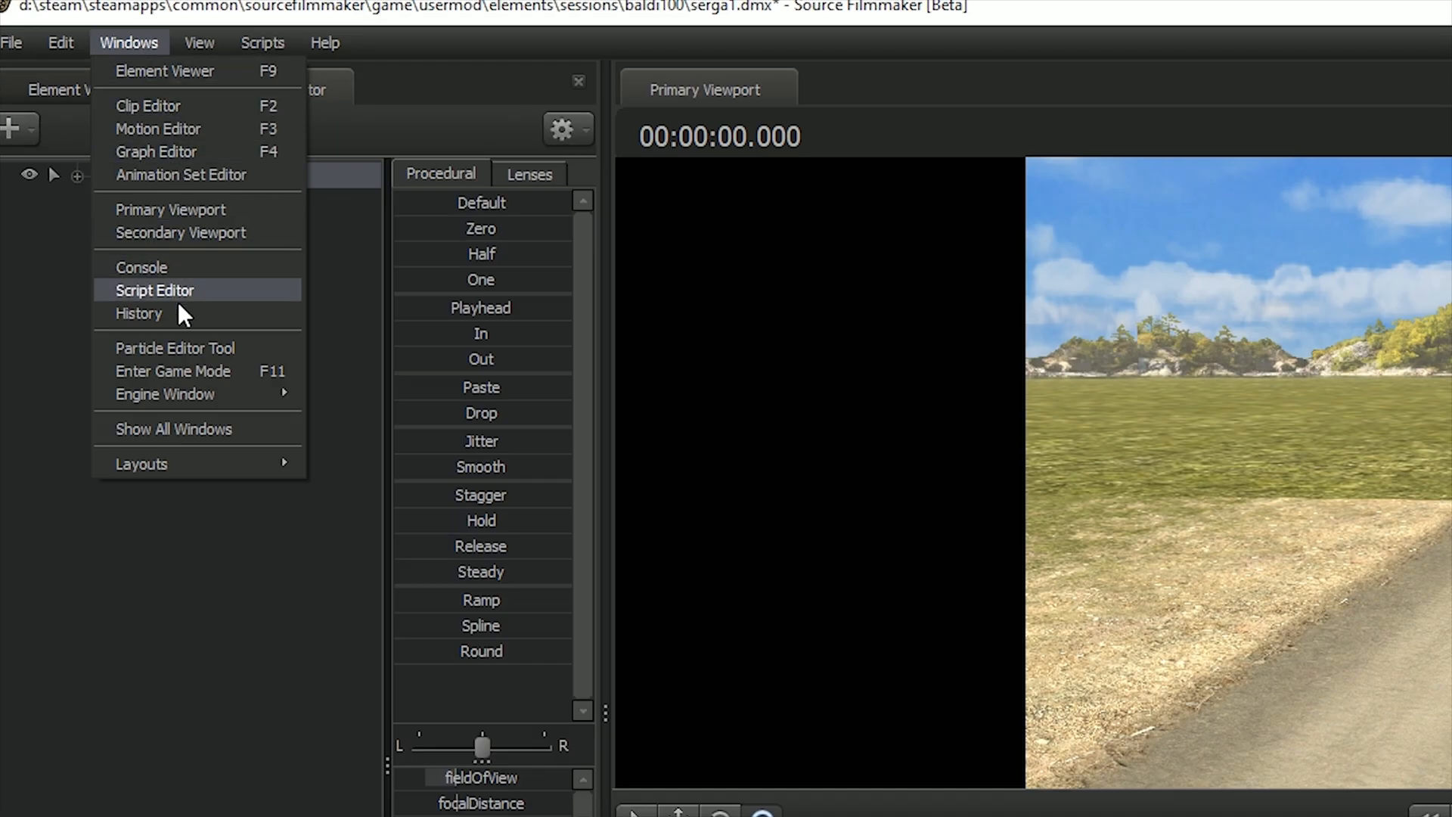
Search the SFM Workshop for 'green screen' and subscribe to the Green Screen Room item
left_click(182, 233)
type("green scre")
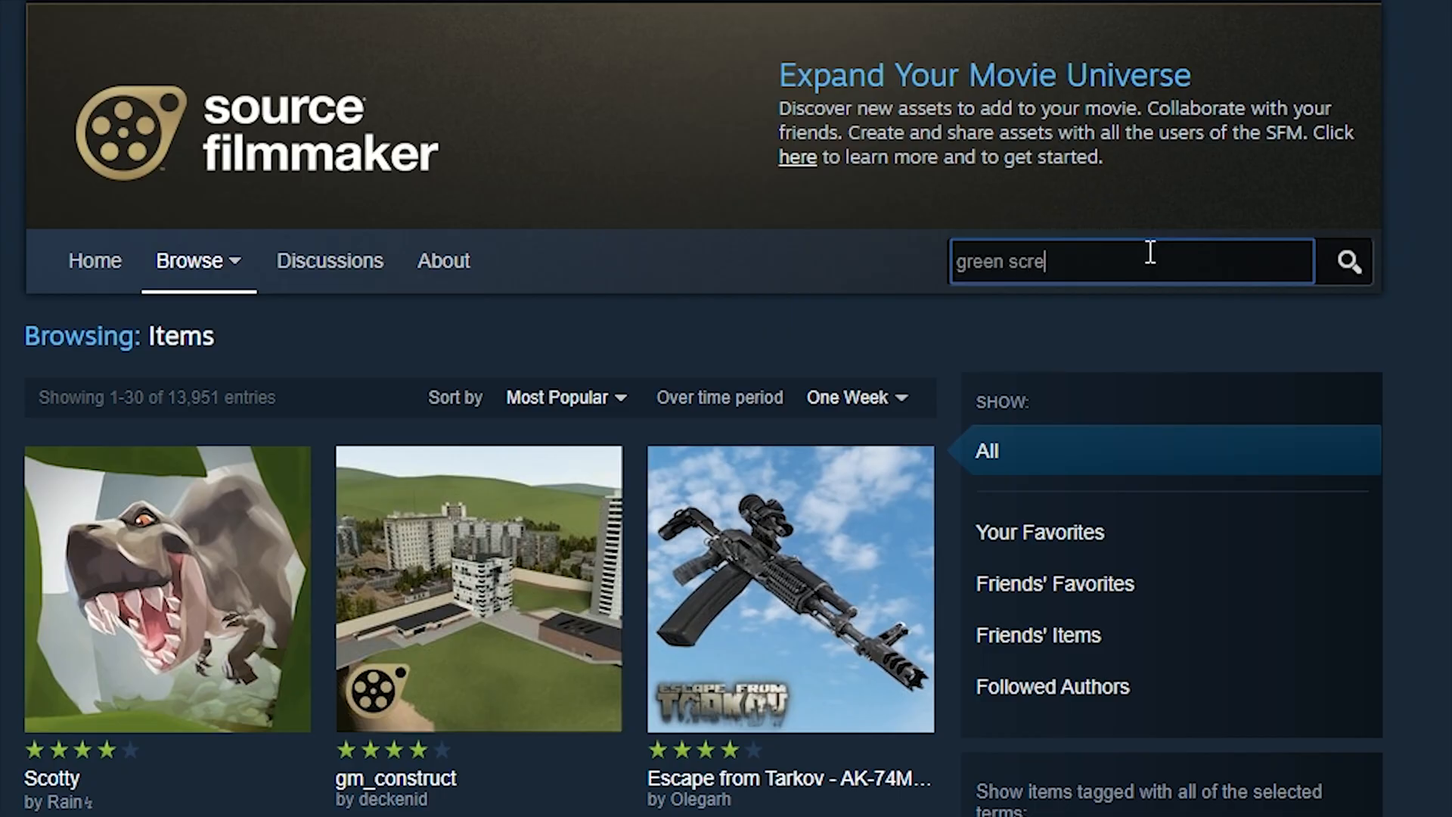
key("Return")
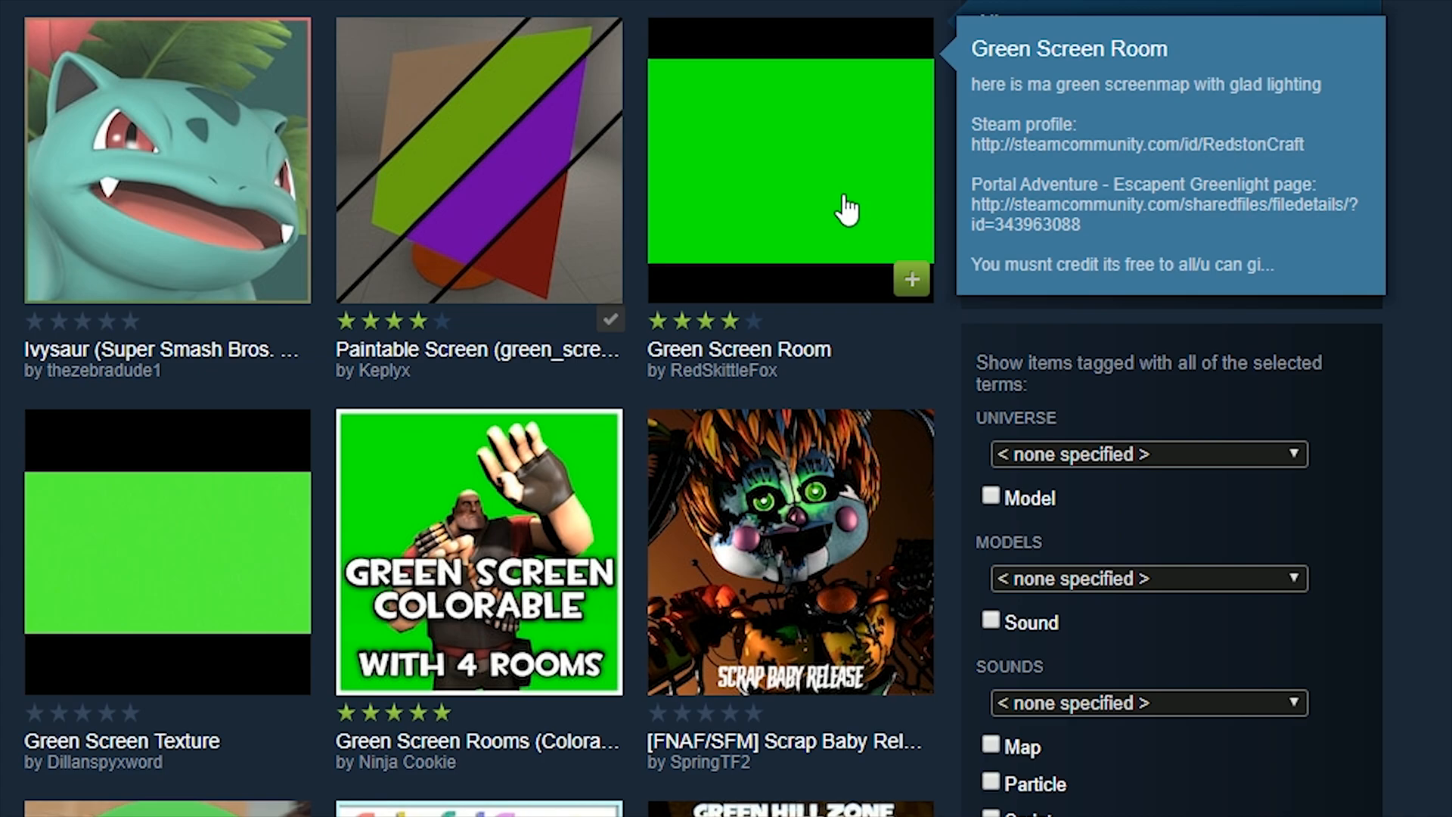
left_click(789, 160)
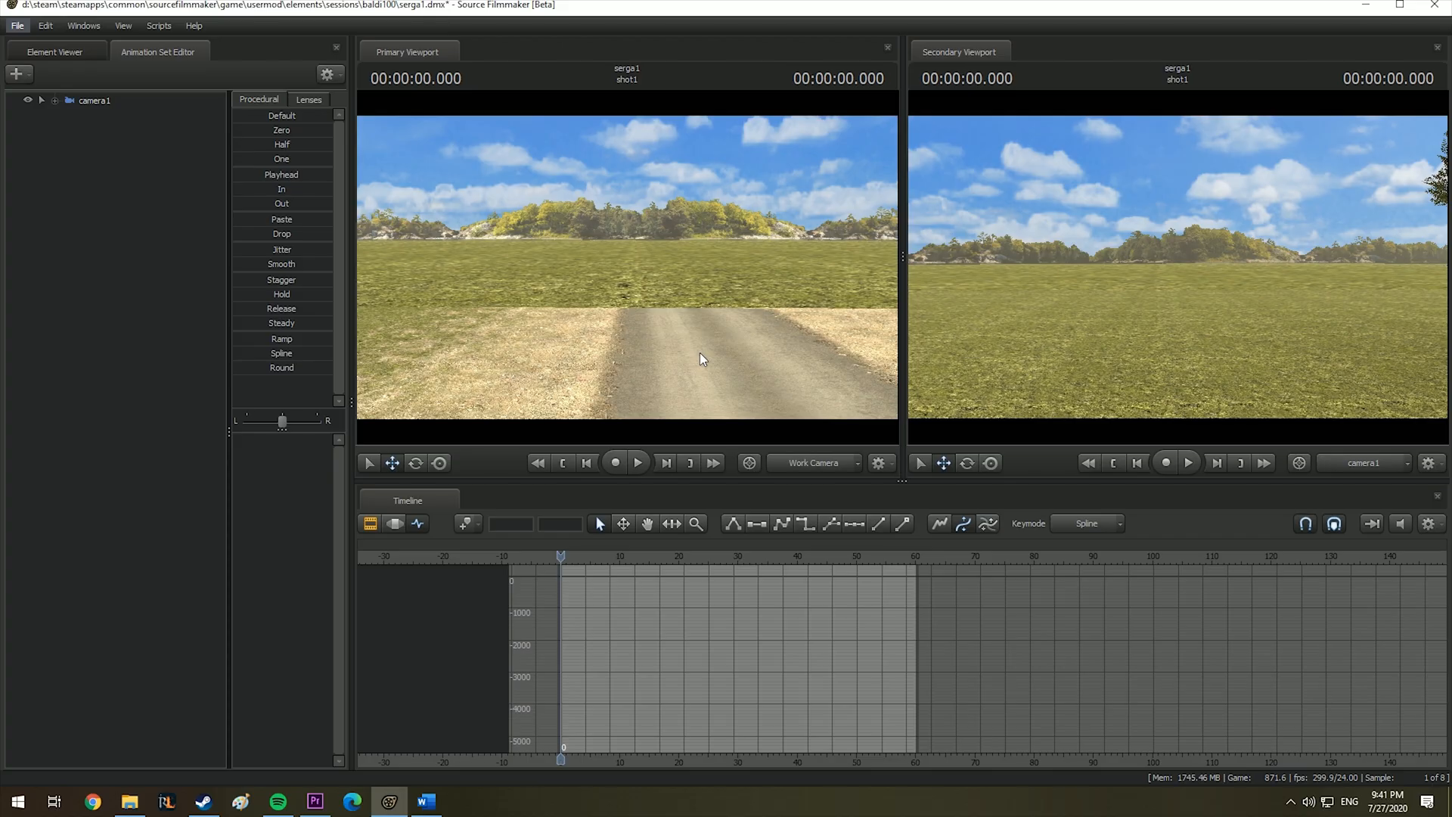
Add a new model animation set, filtering 'gree' to place the green screen model 10241 in the scene
left_click(16, 74)
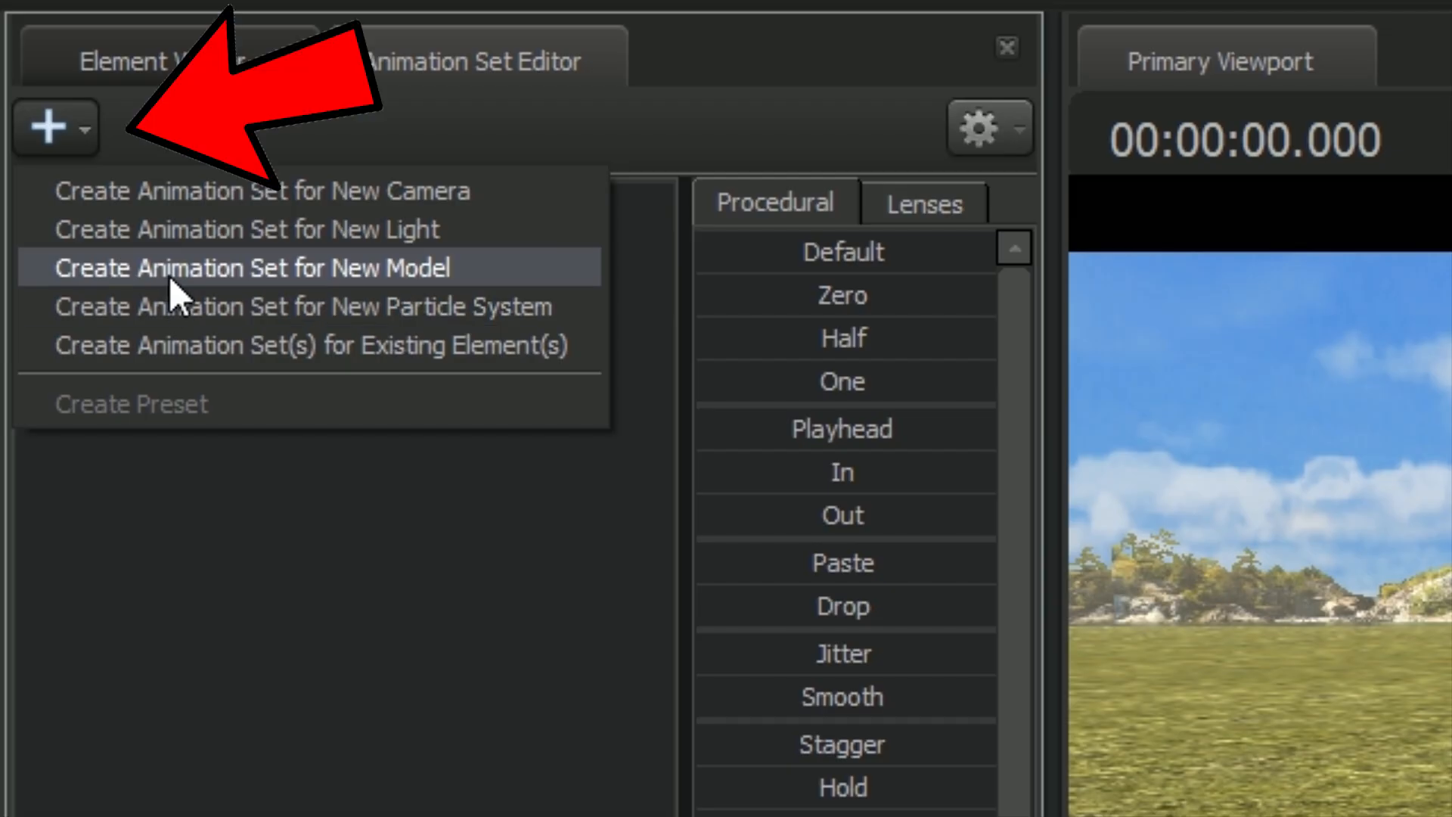
left_click(251, 267)
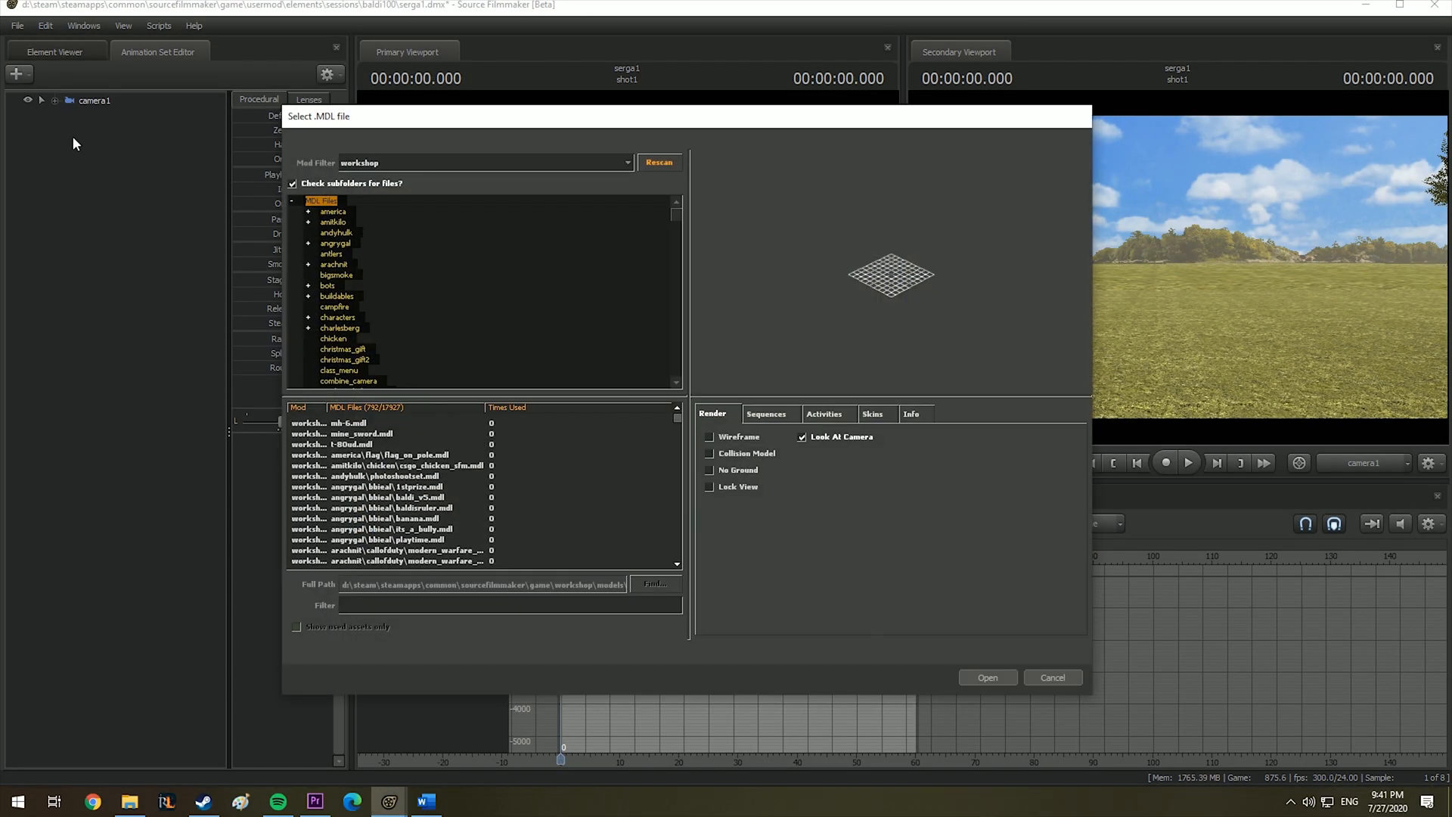
mouse_move(357, 293)
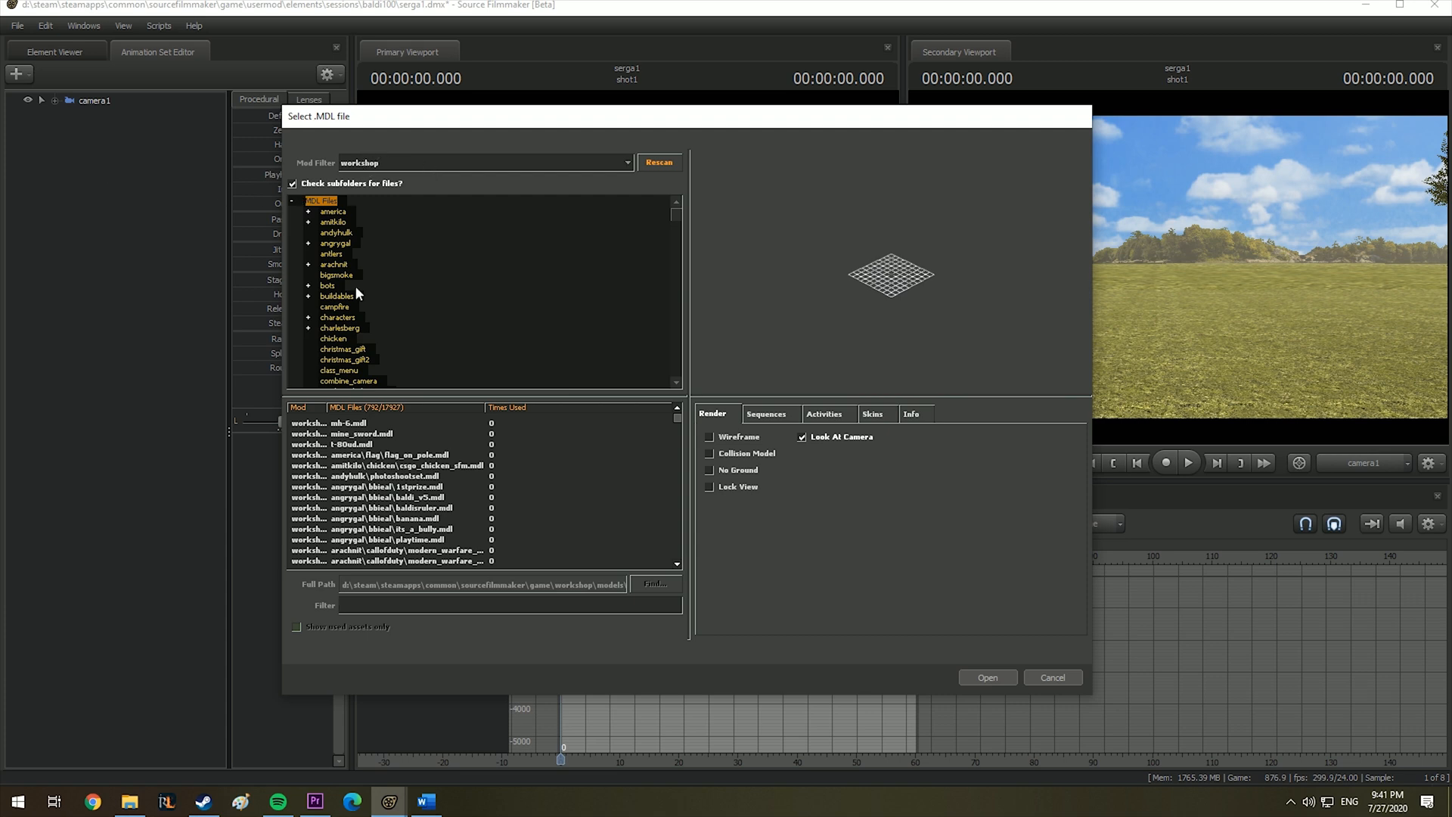
type("gree")
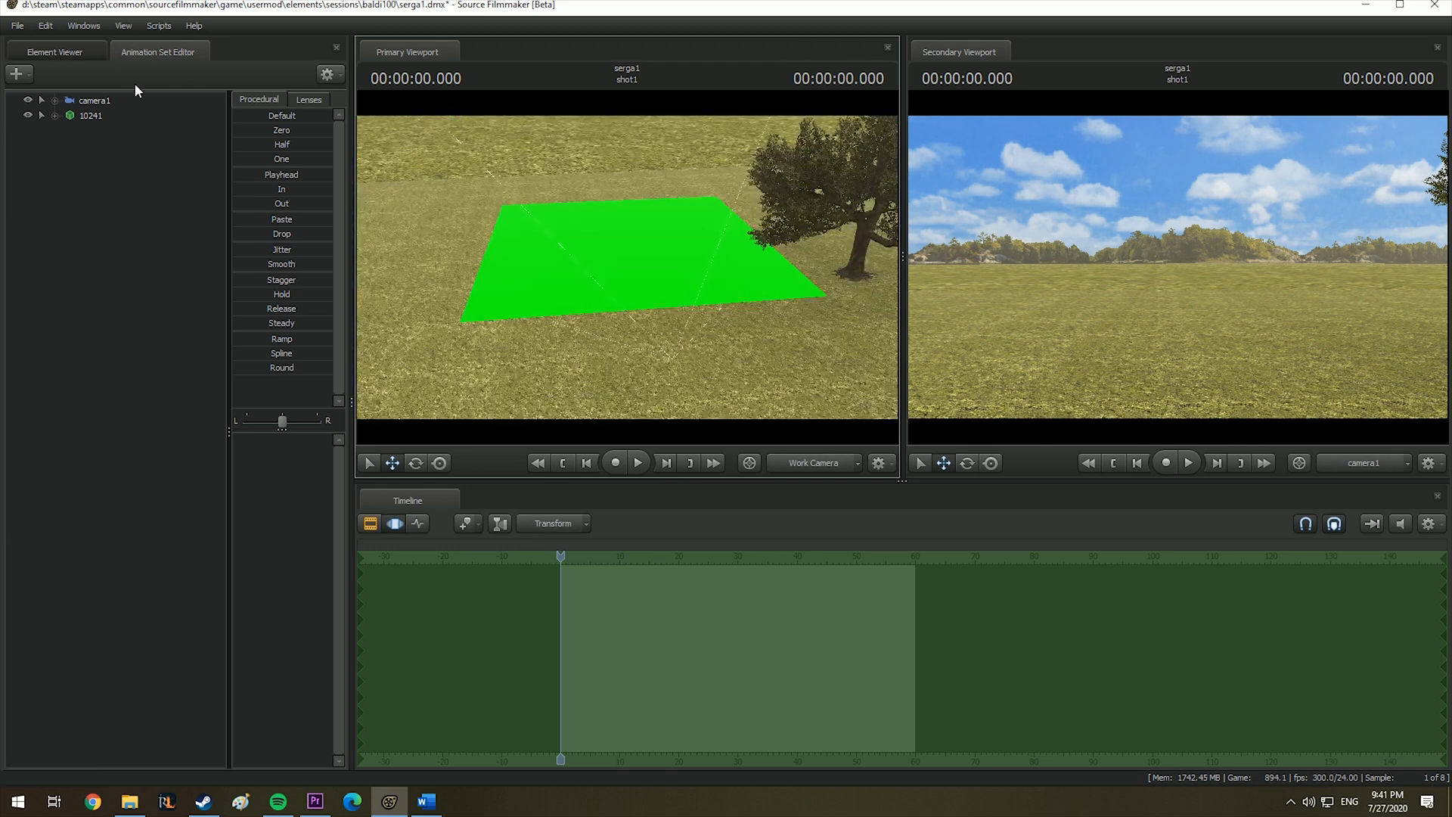
left_click(89, 115)
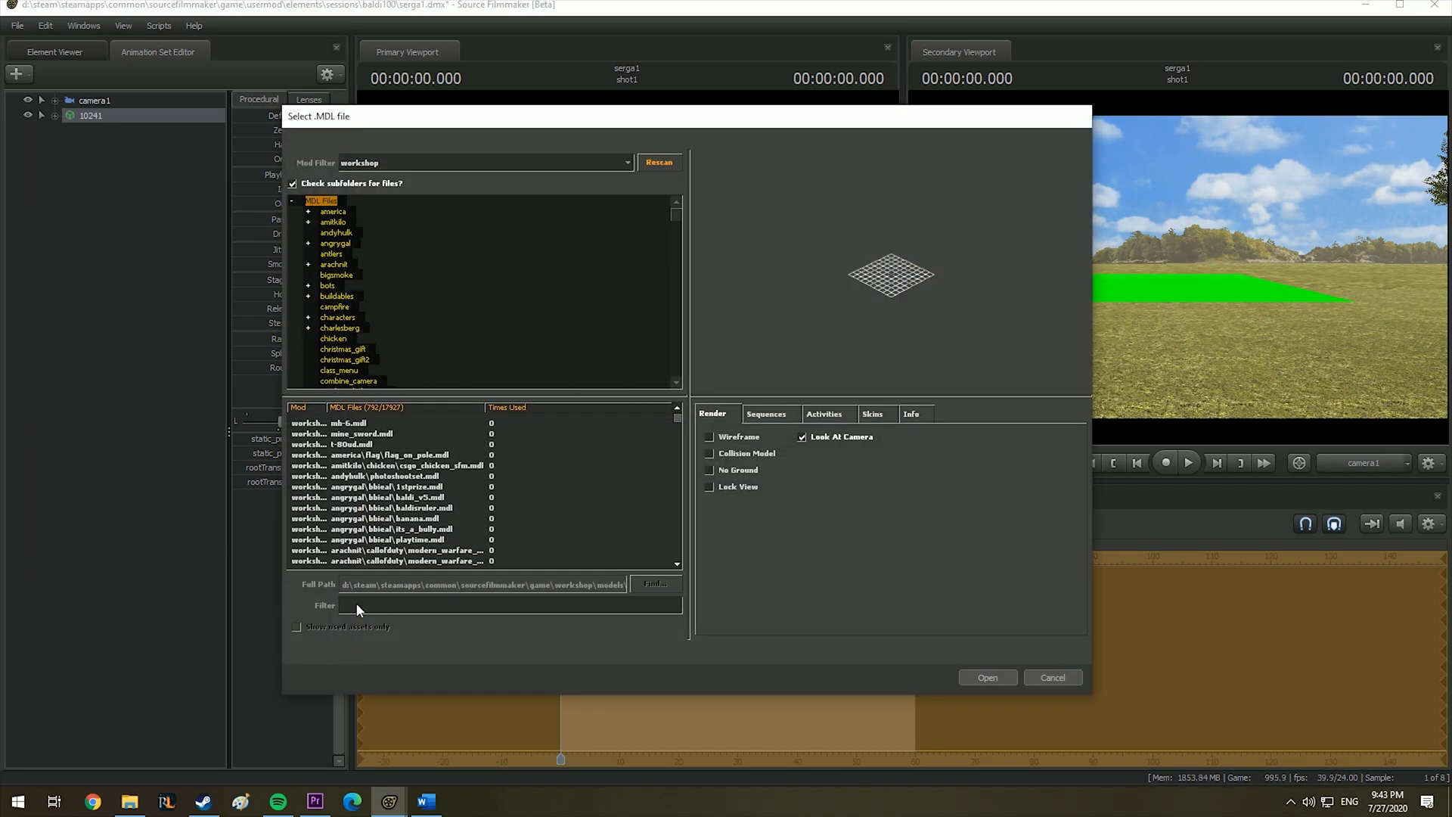
Filter the model picker for 'alex' and load the Call of Duty character alex_urban_a1
type("alex")
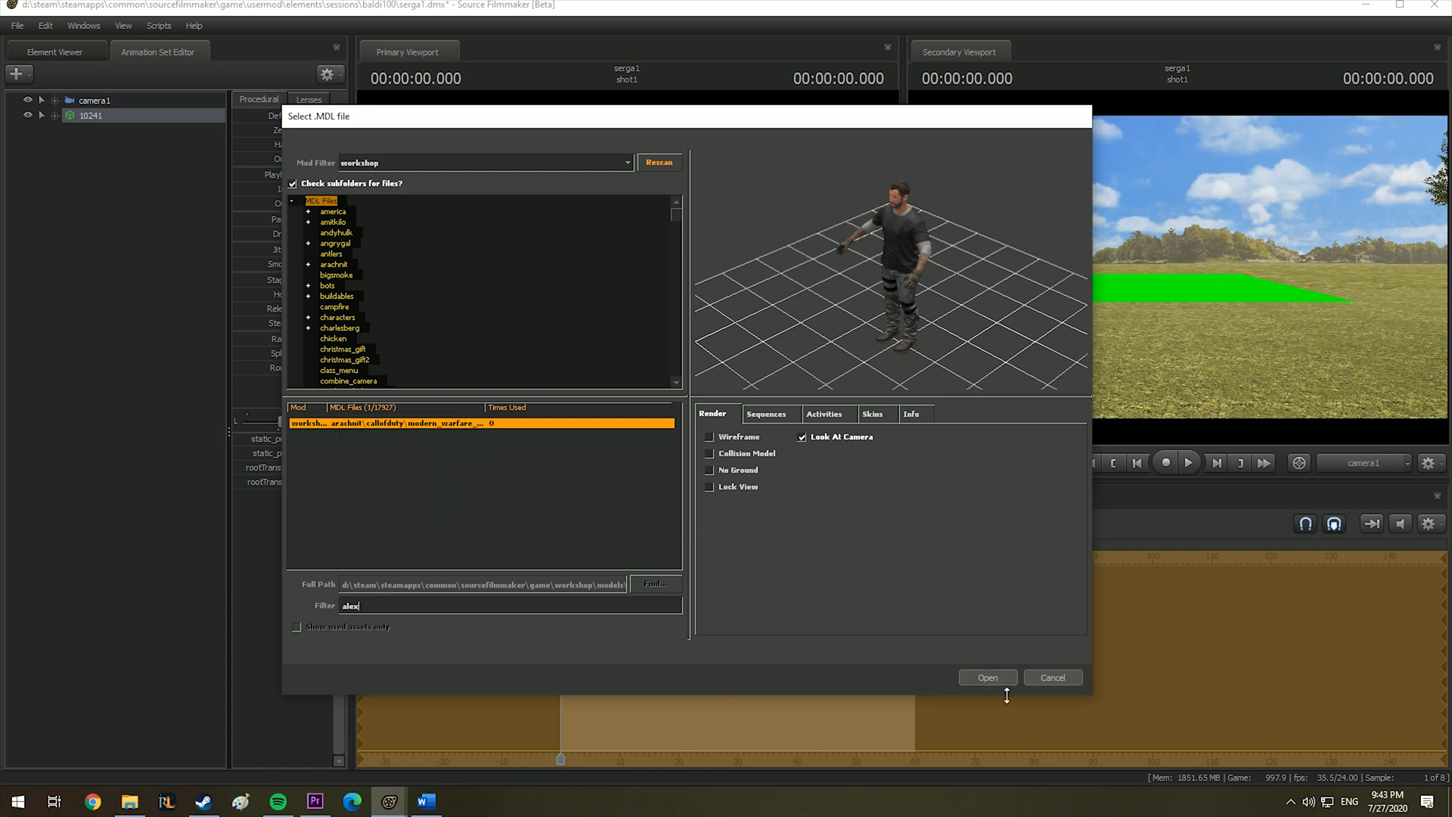
left_click(986, 678)
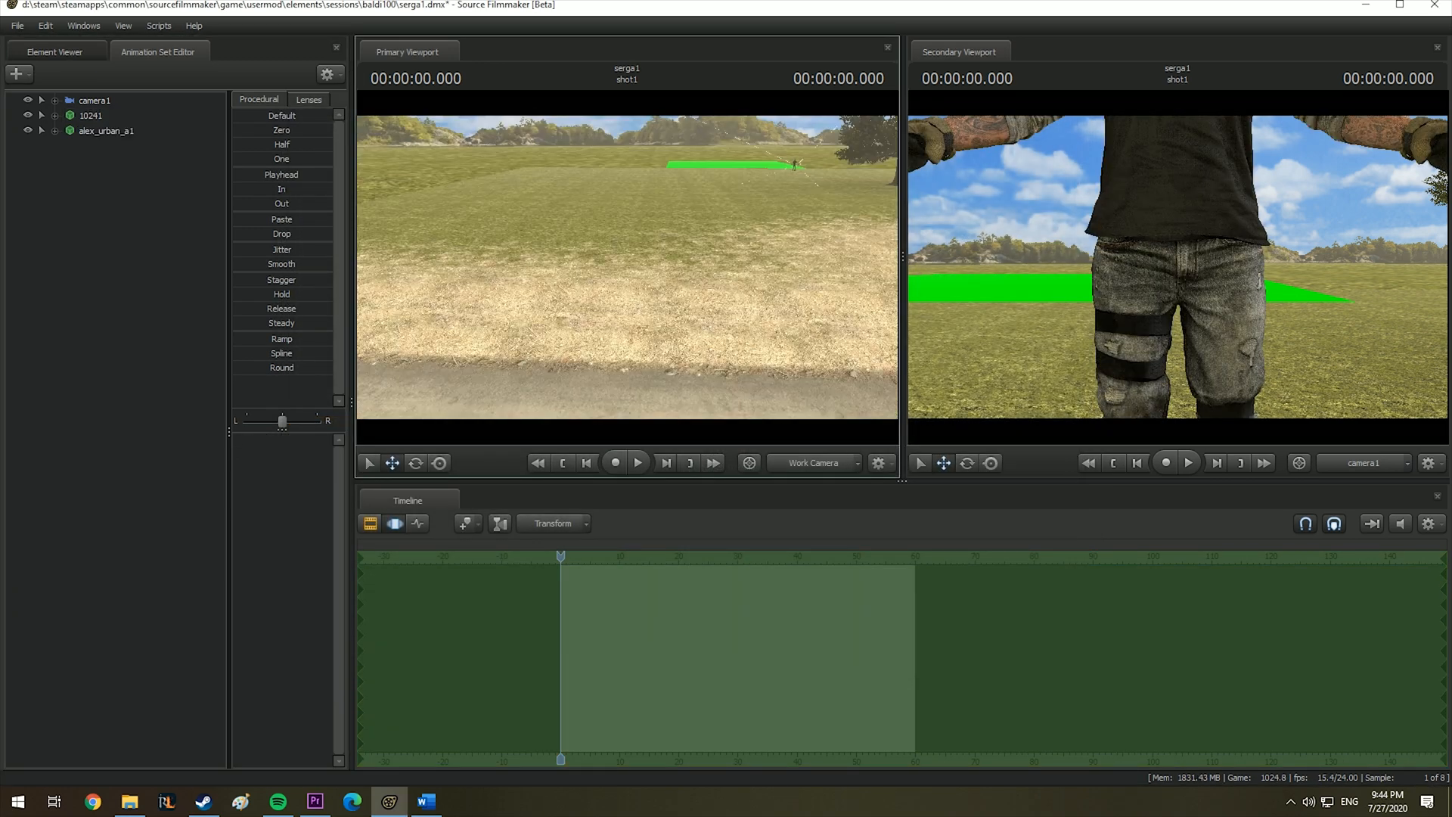
Stand the green screen upright behind alex_urban_a1 and frame his upper body with camera1
left_click(91, 115)
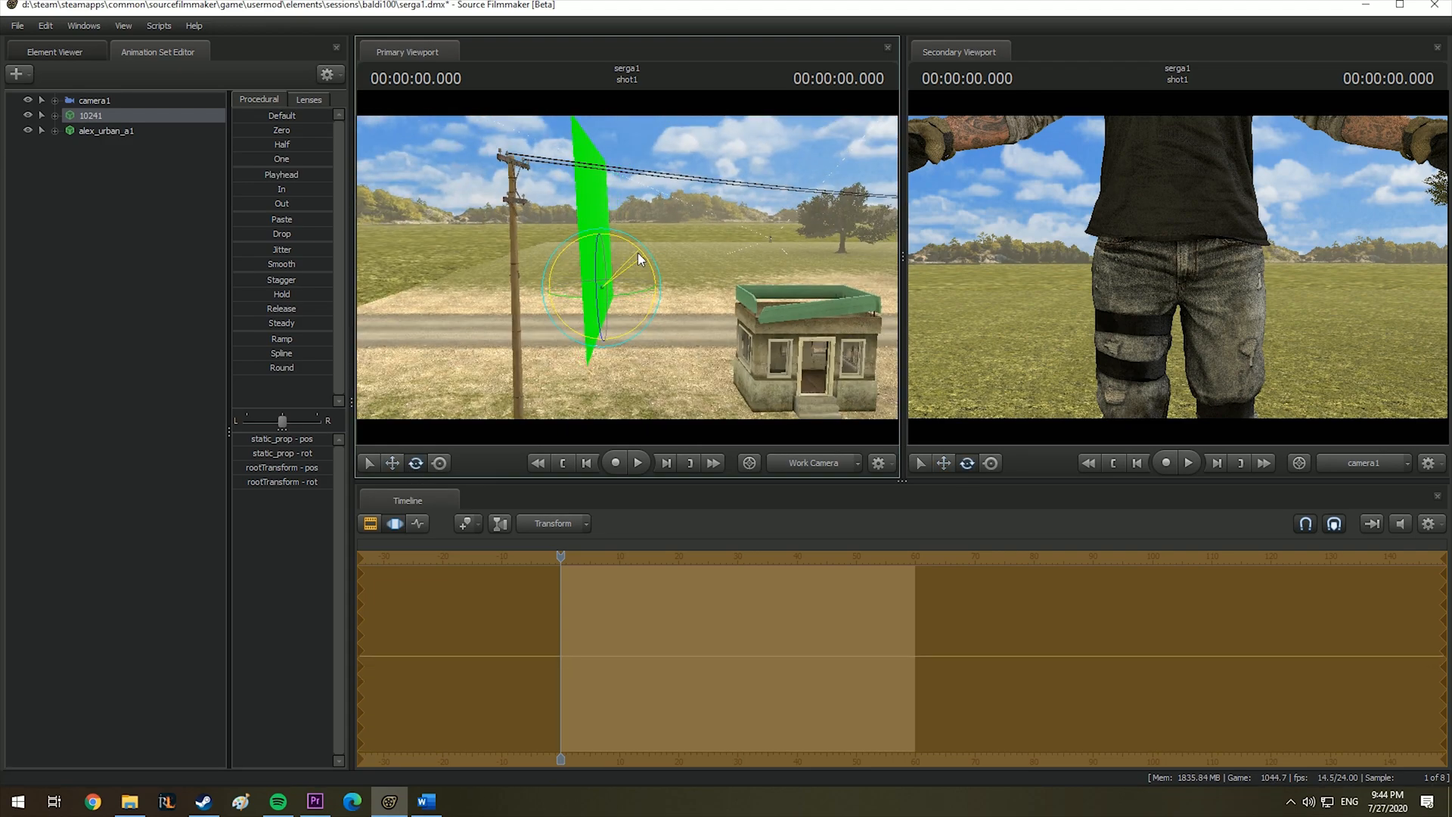
left_click(105, 130)
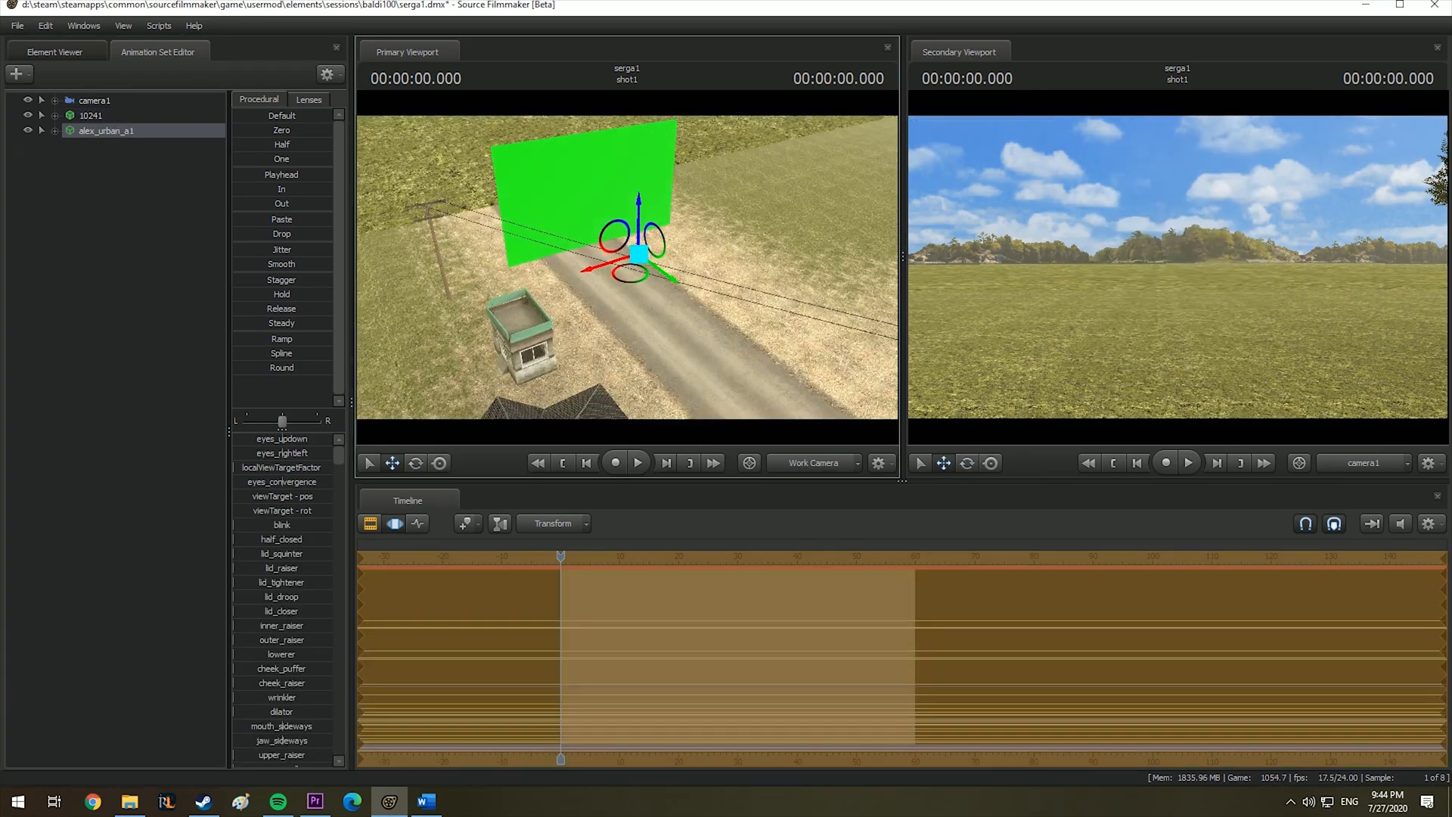
left_click(95, 99)
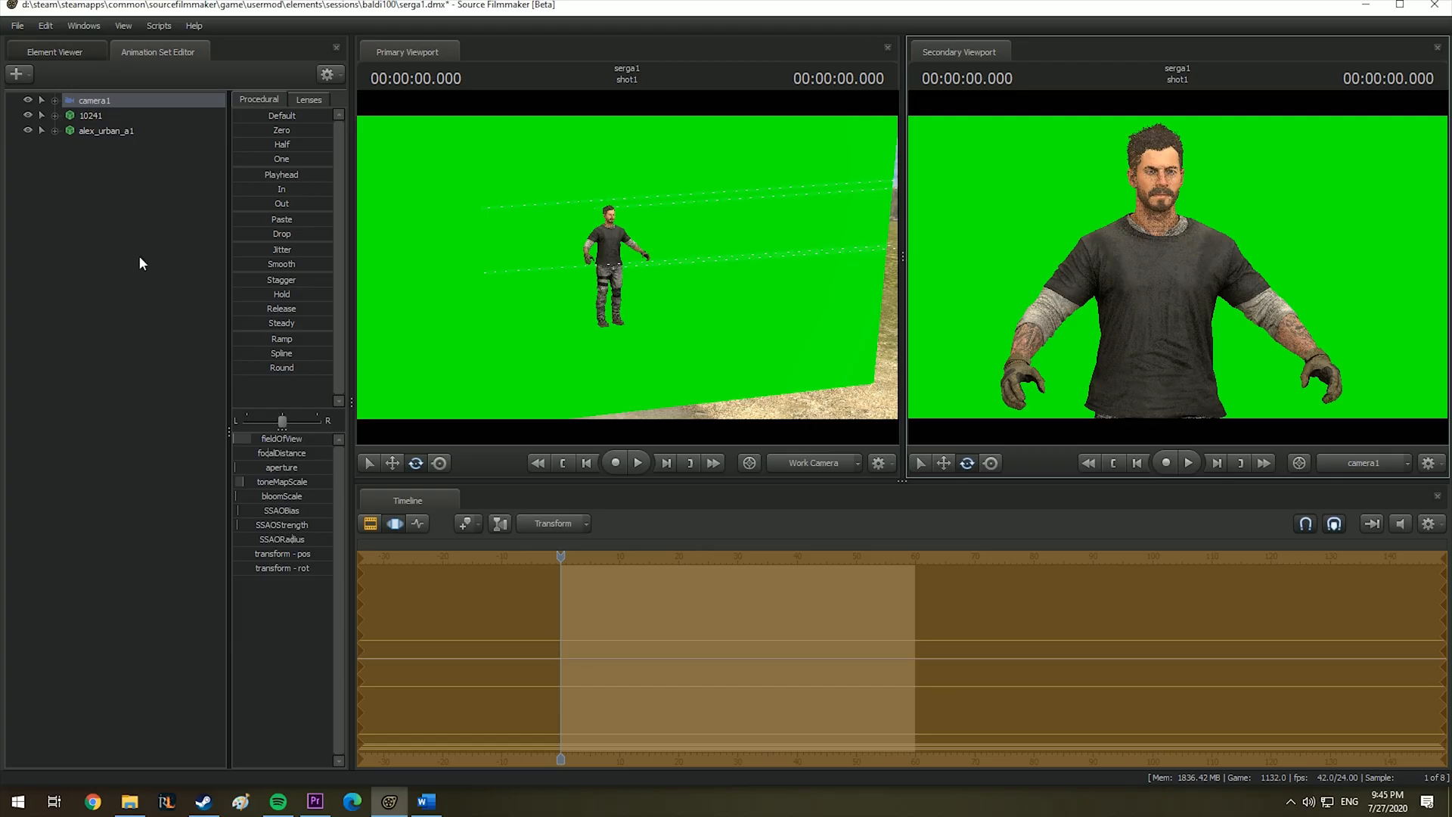
left_click(41, 130)
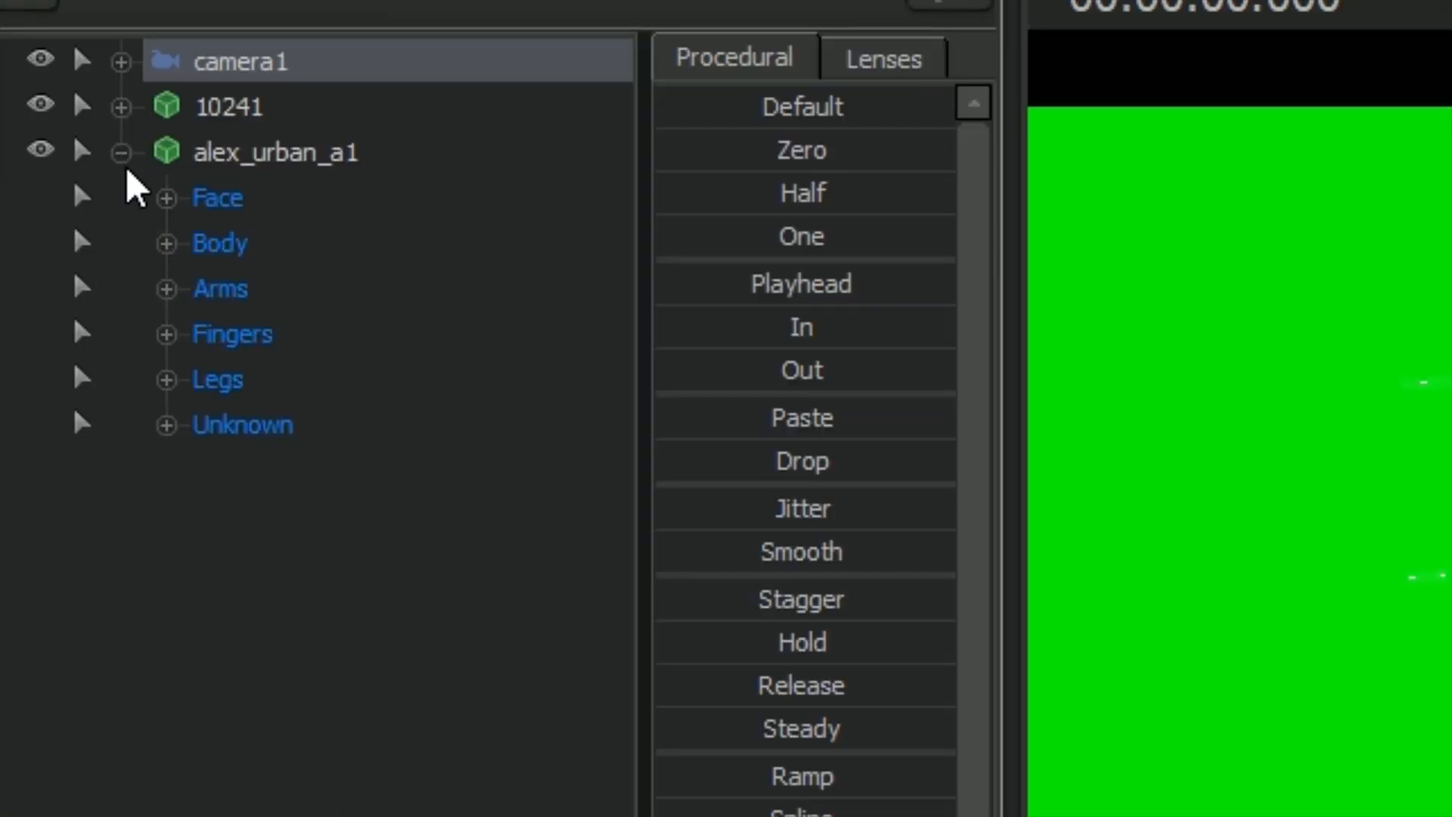
mouse_move(305, 213)
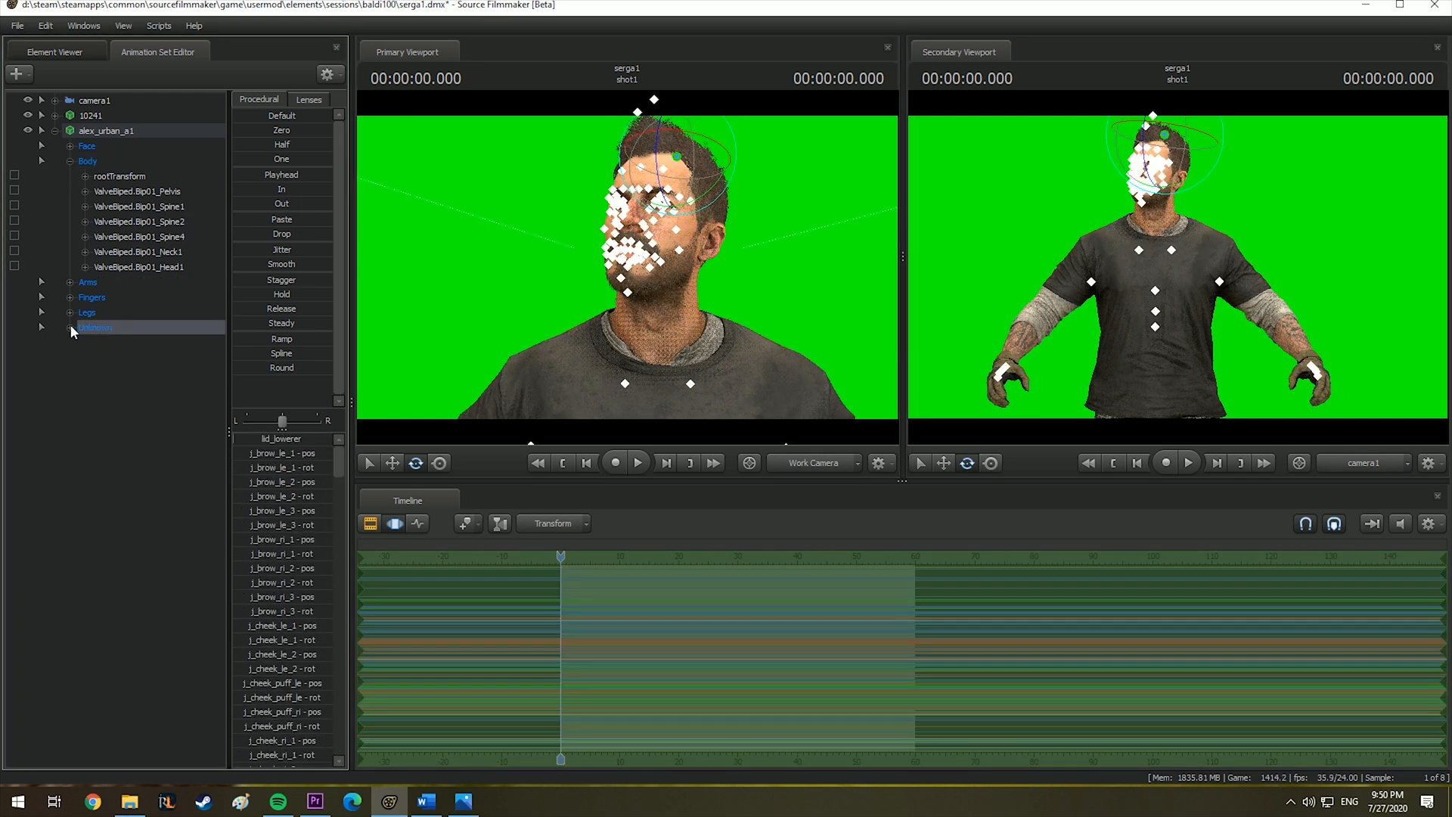
Use the character's face controls to close his eyes
left_click(88, 147)
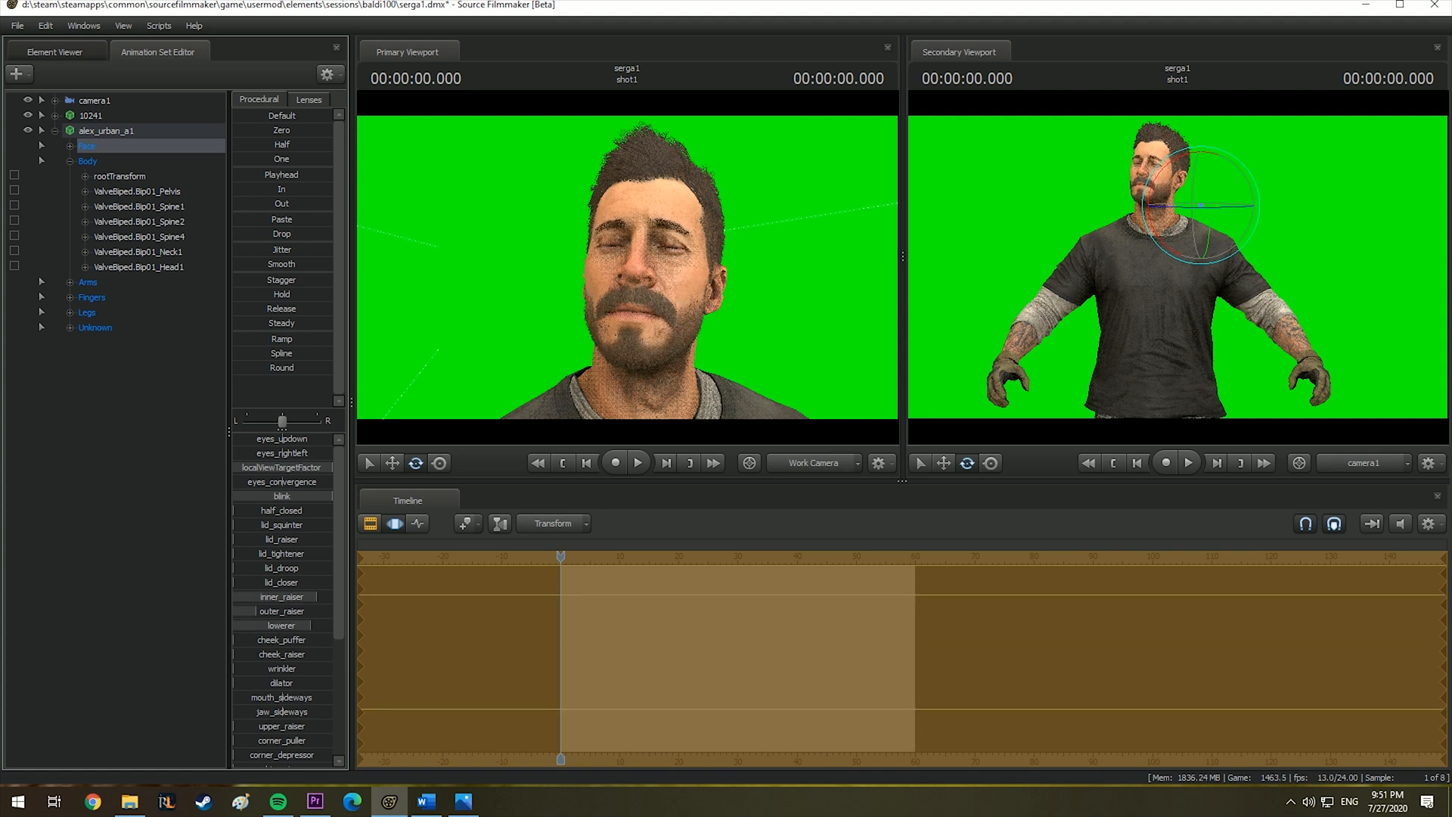
scroll("down", 3)
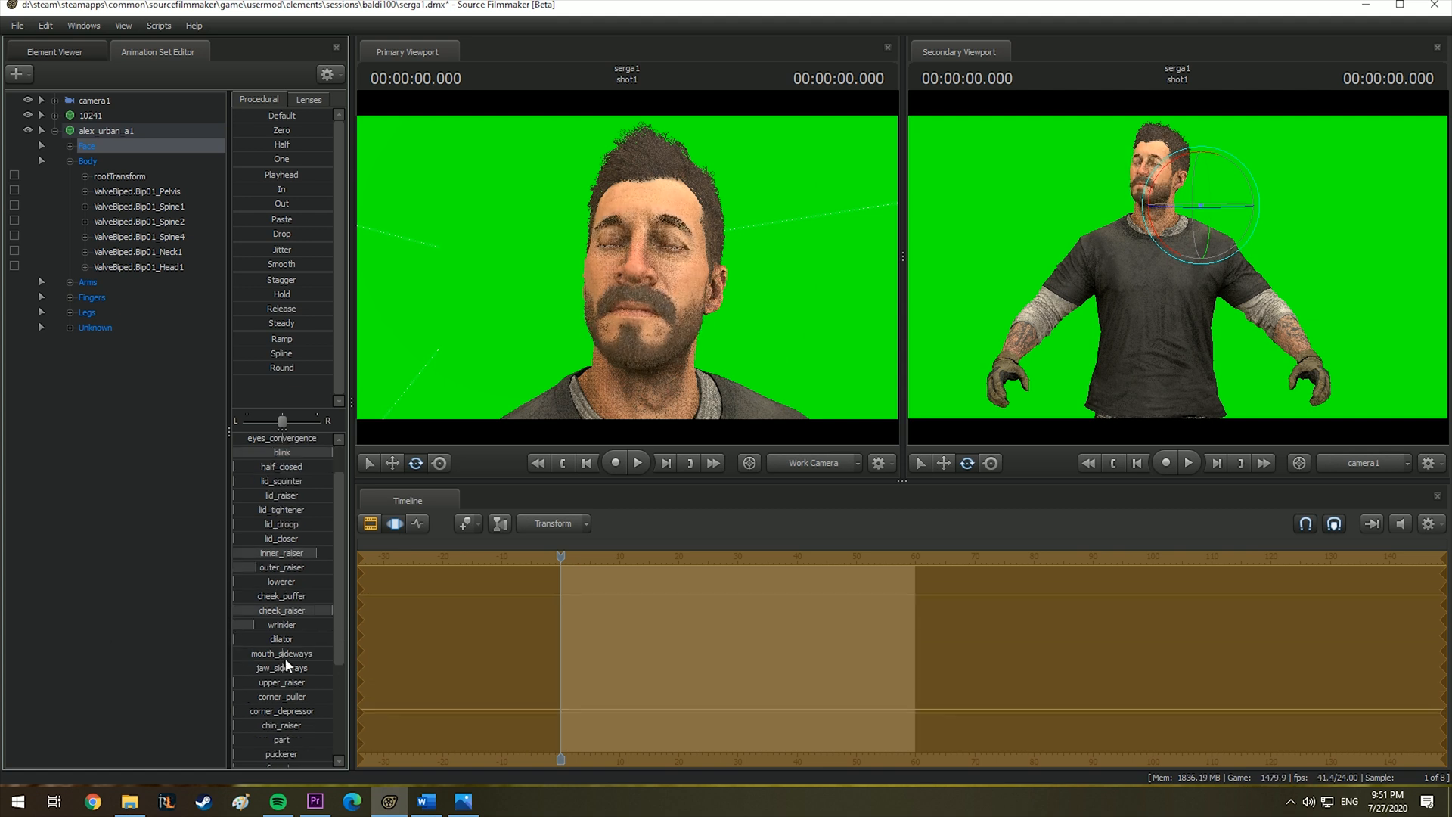
scroll("down", 3)
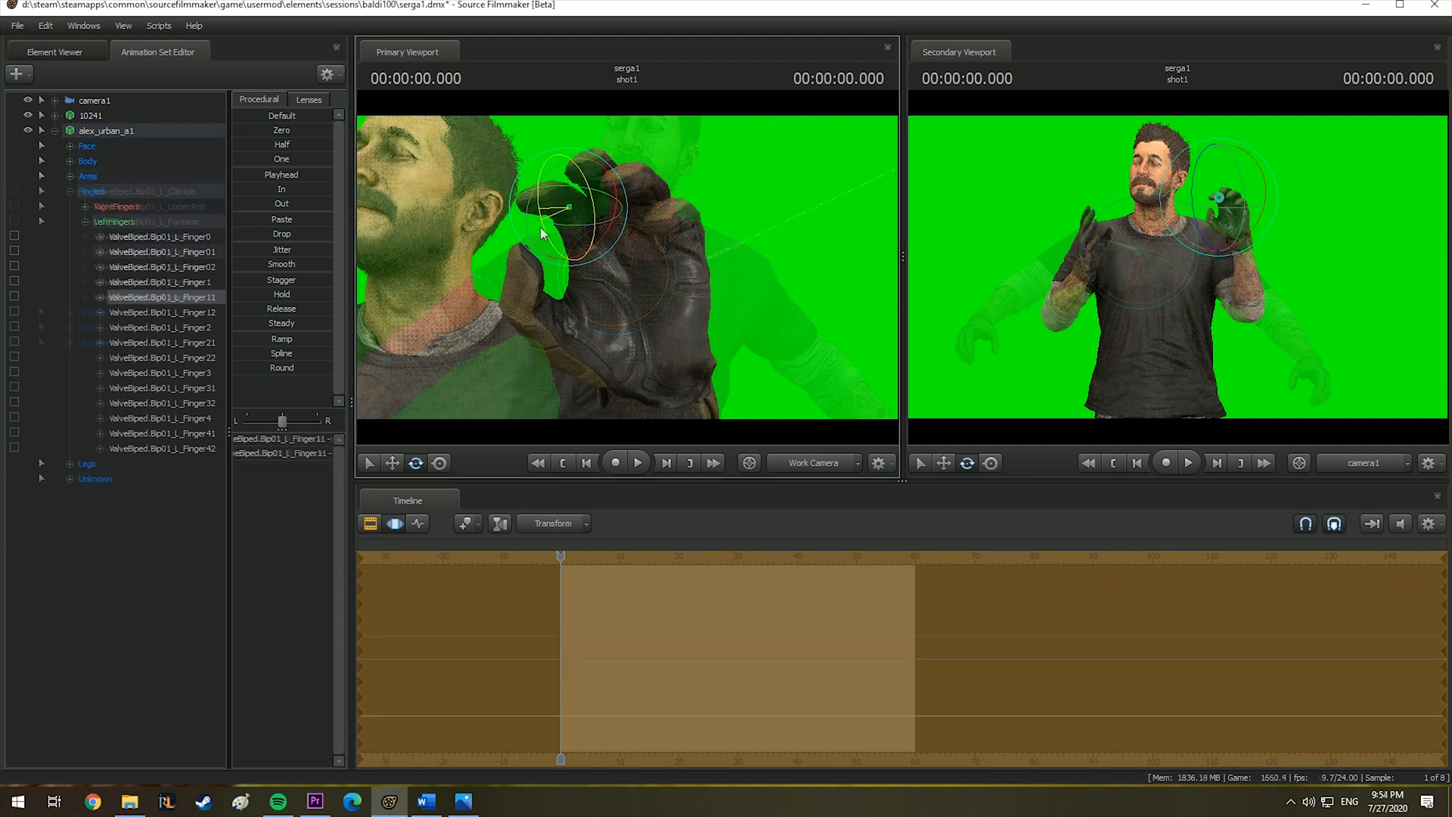
Curl the left-hand finger joints into an OK gesture and raise the arms via the arm bones
left_click(145, 372)
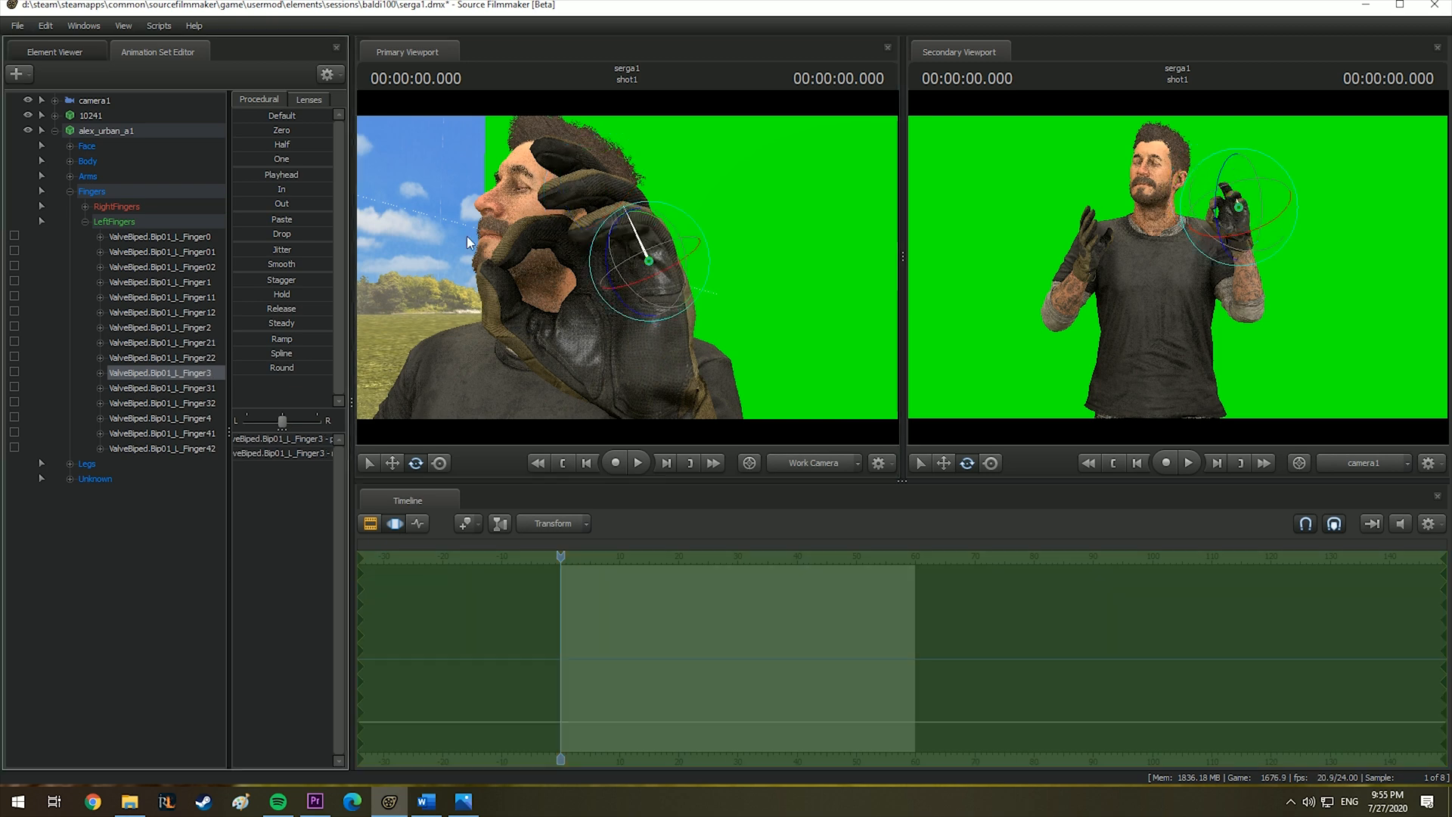
left_click(160, 327)
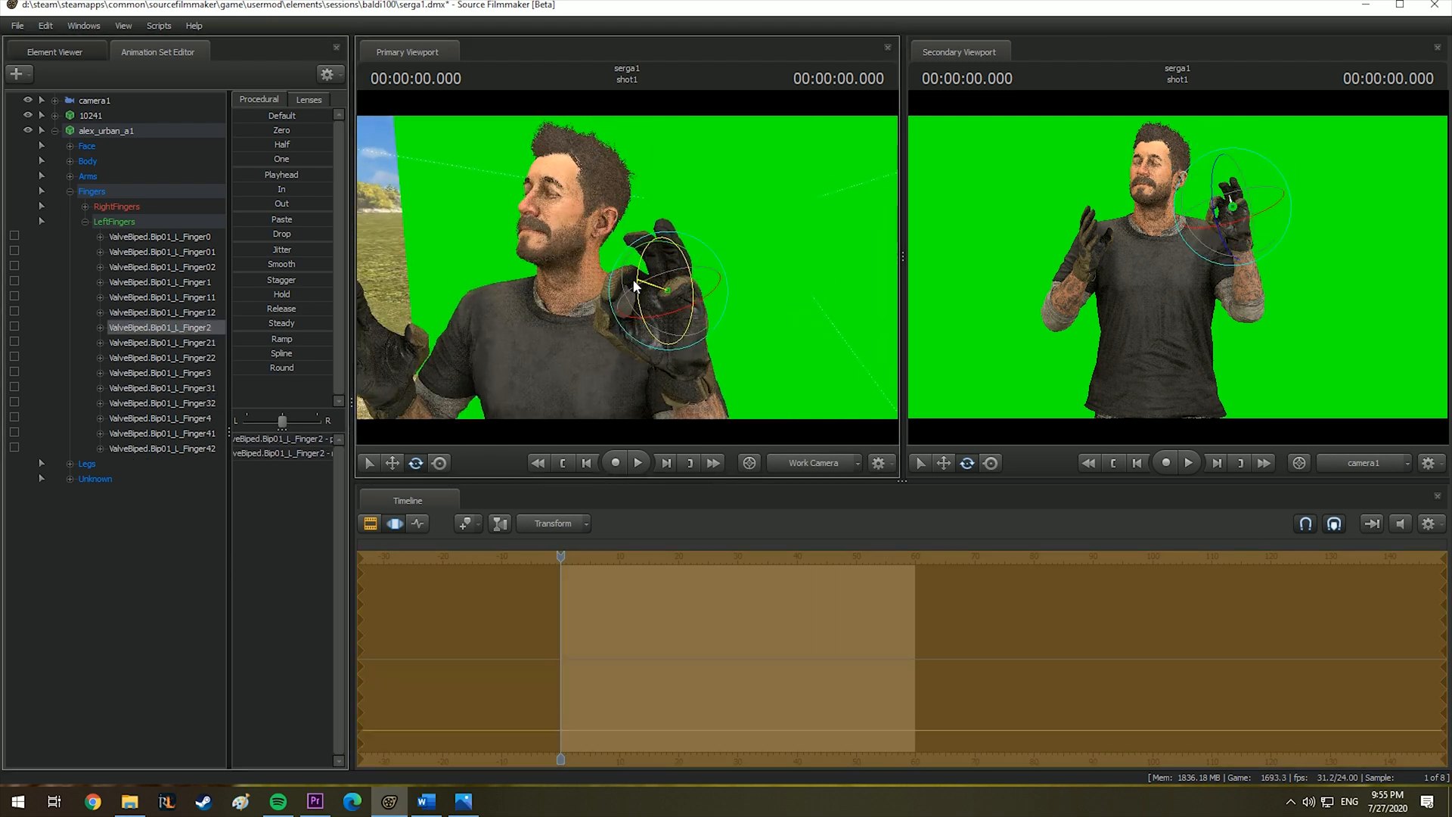
left_click(162, 433)
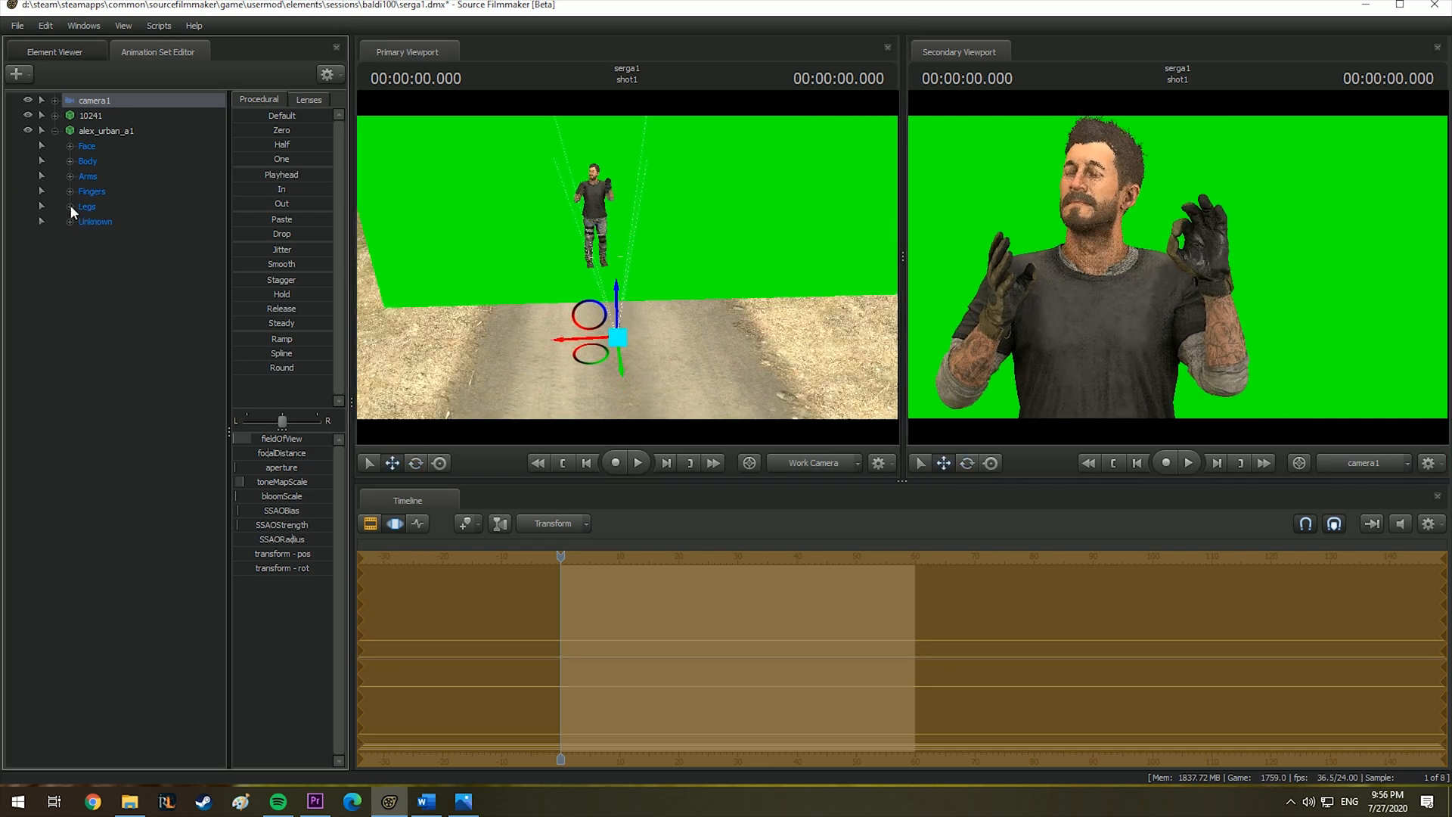
left_click(42, 176)
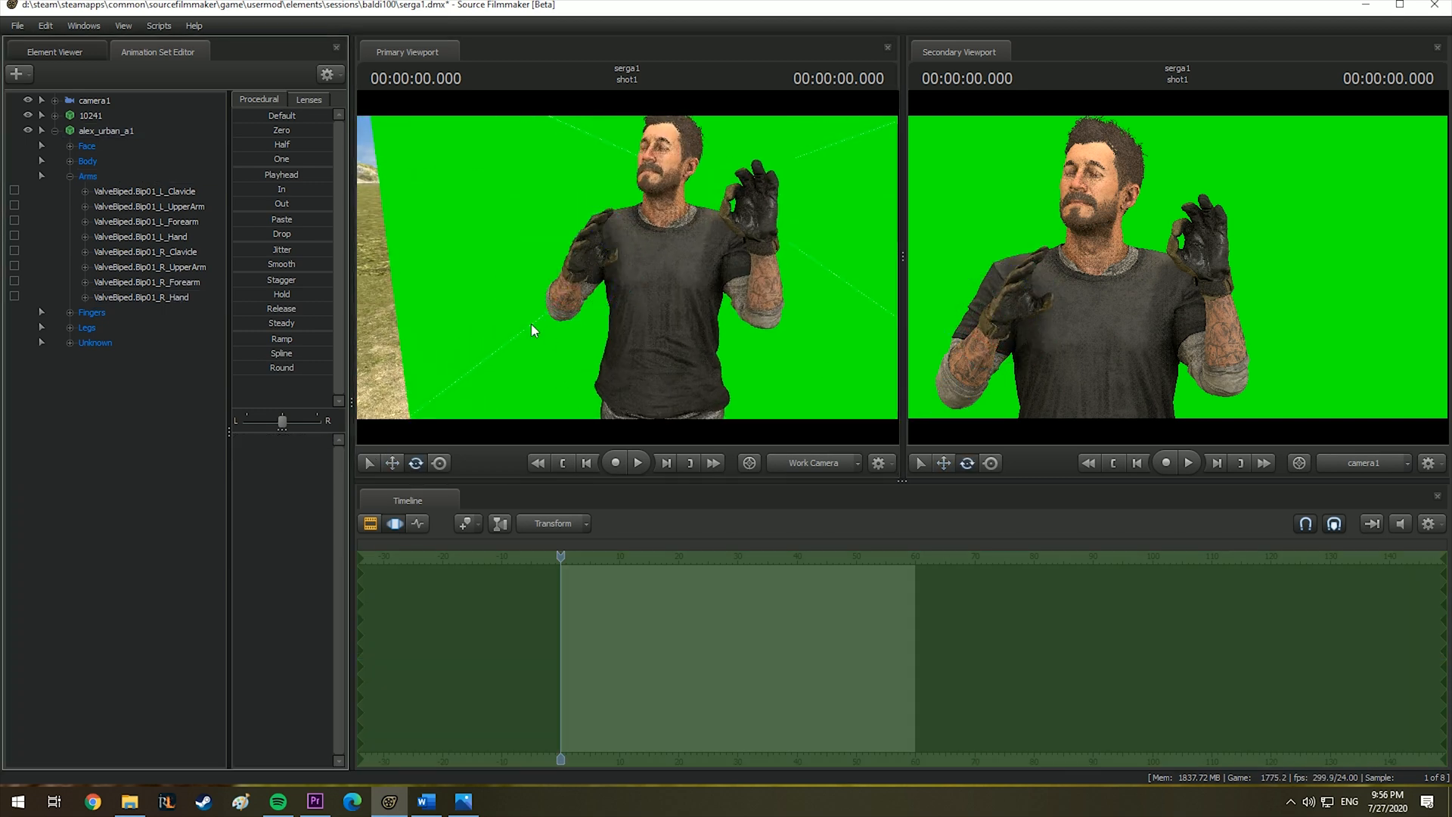
left_click(42, 130)
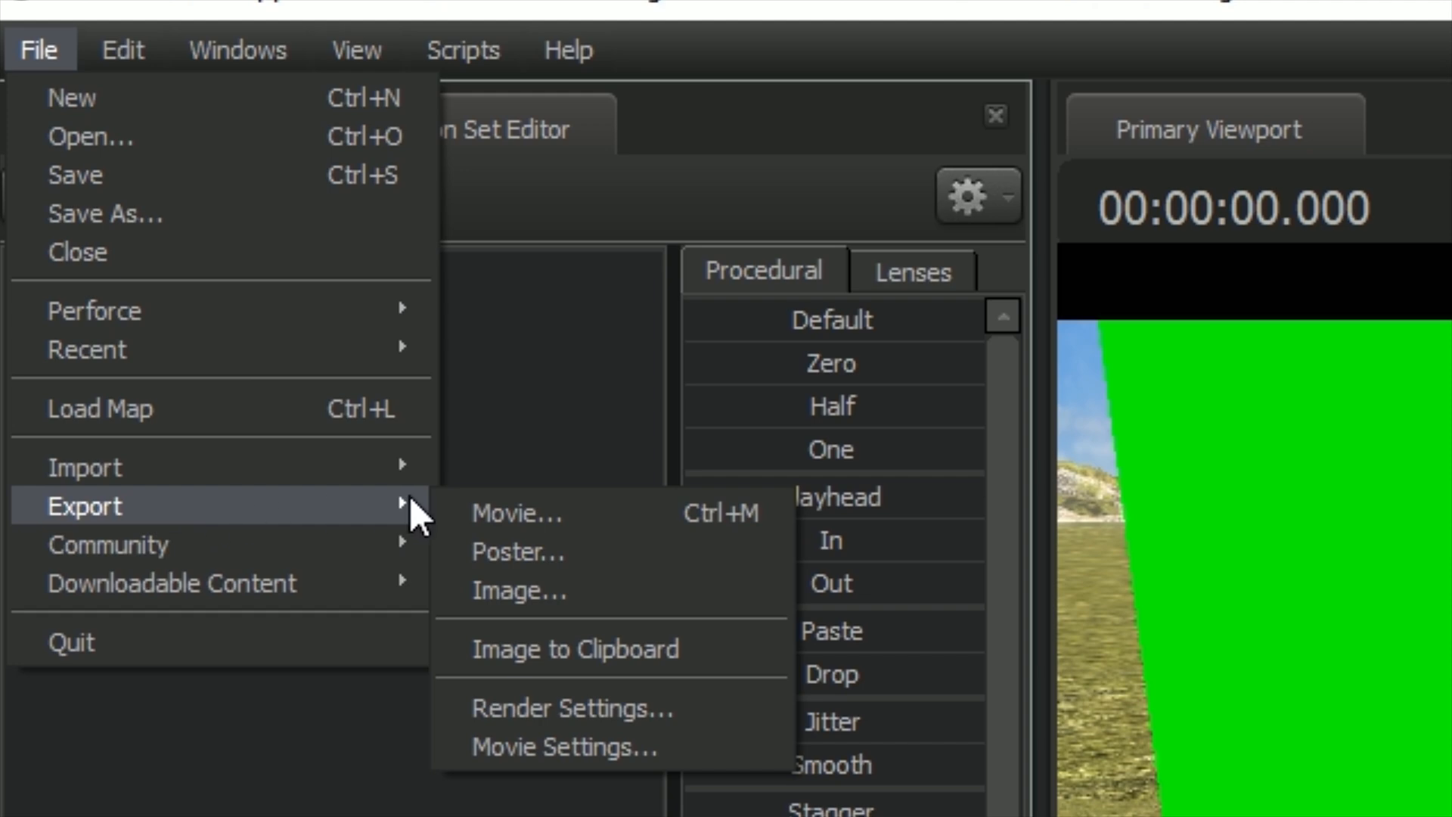
Export the scene as a 1920×1080 PNG poster
left_click(517, 552)
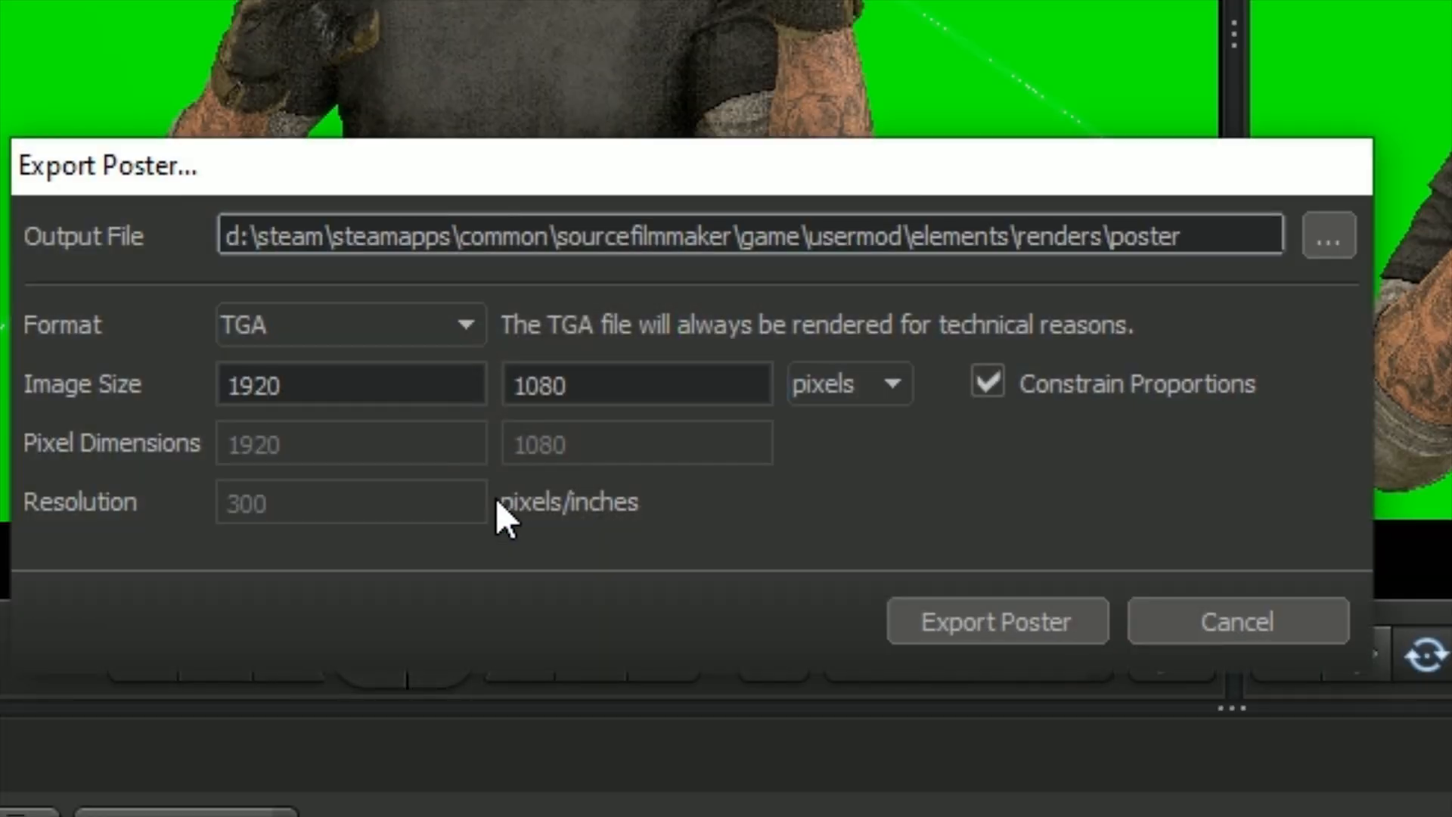
left_click(349, 323)
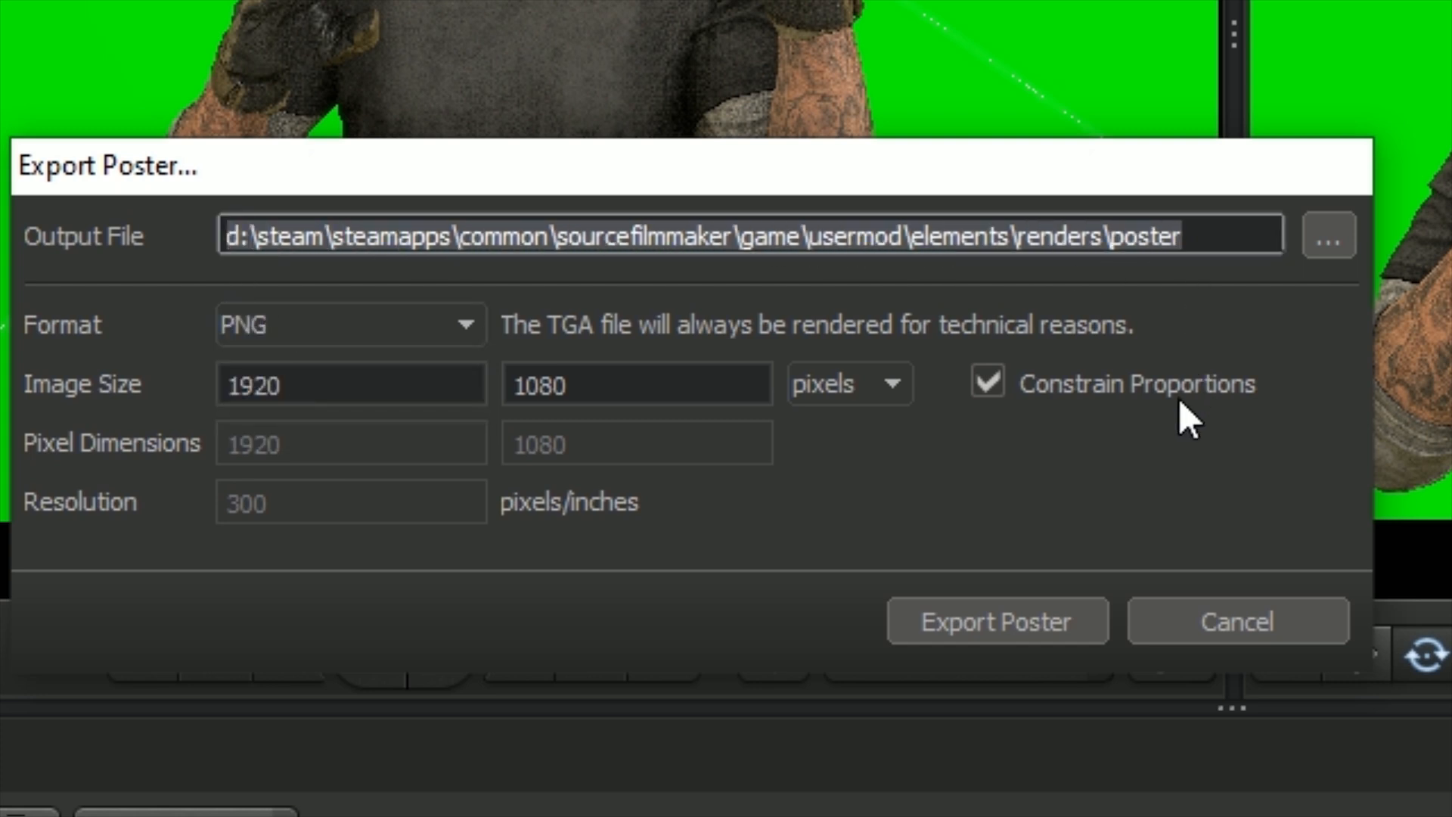
left_click(997, 620)
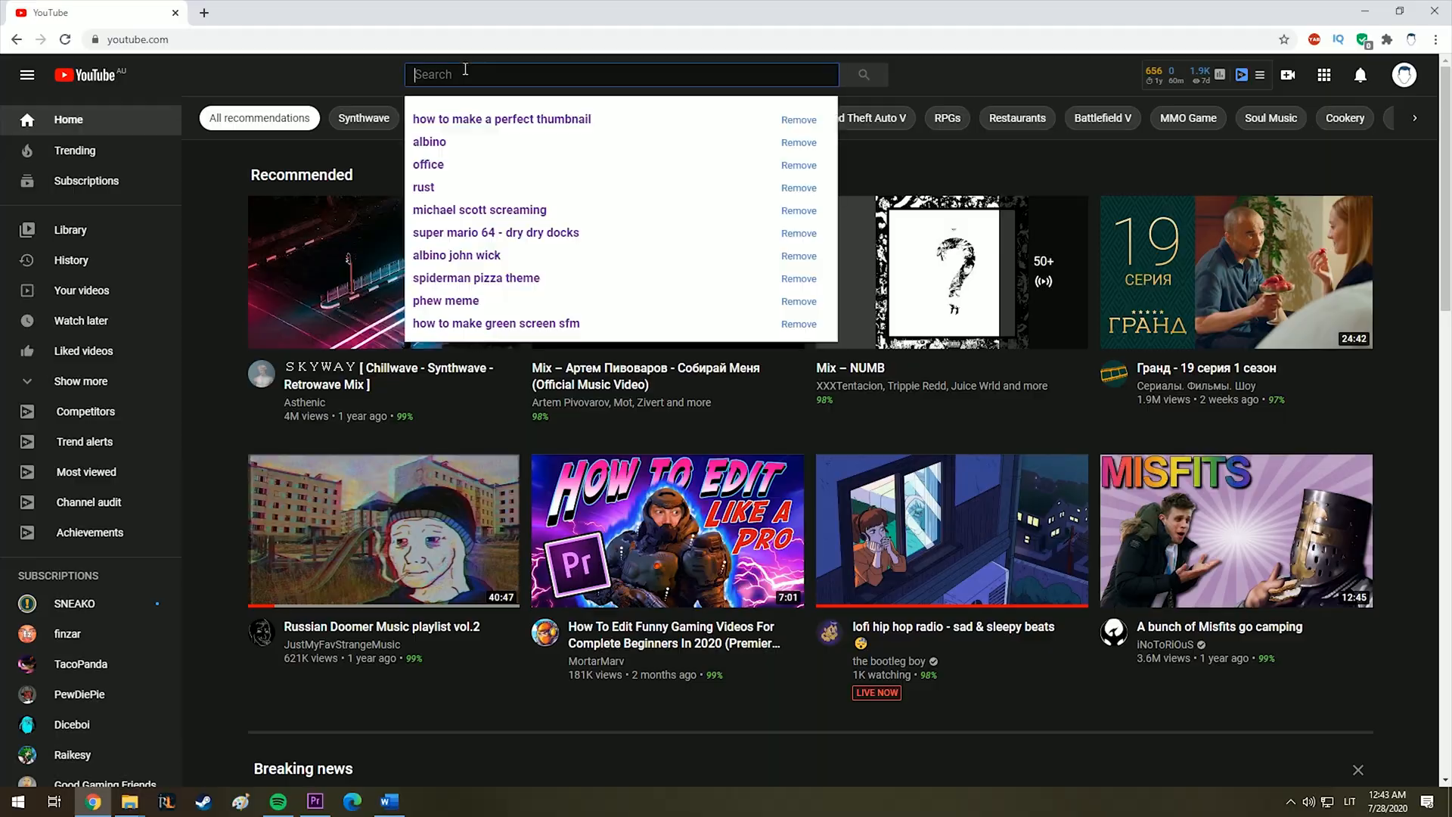
Search YouTube for 'how to make a perfect thumbnail' and play finzar's tutorial
type("how to make a")
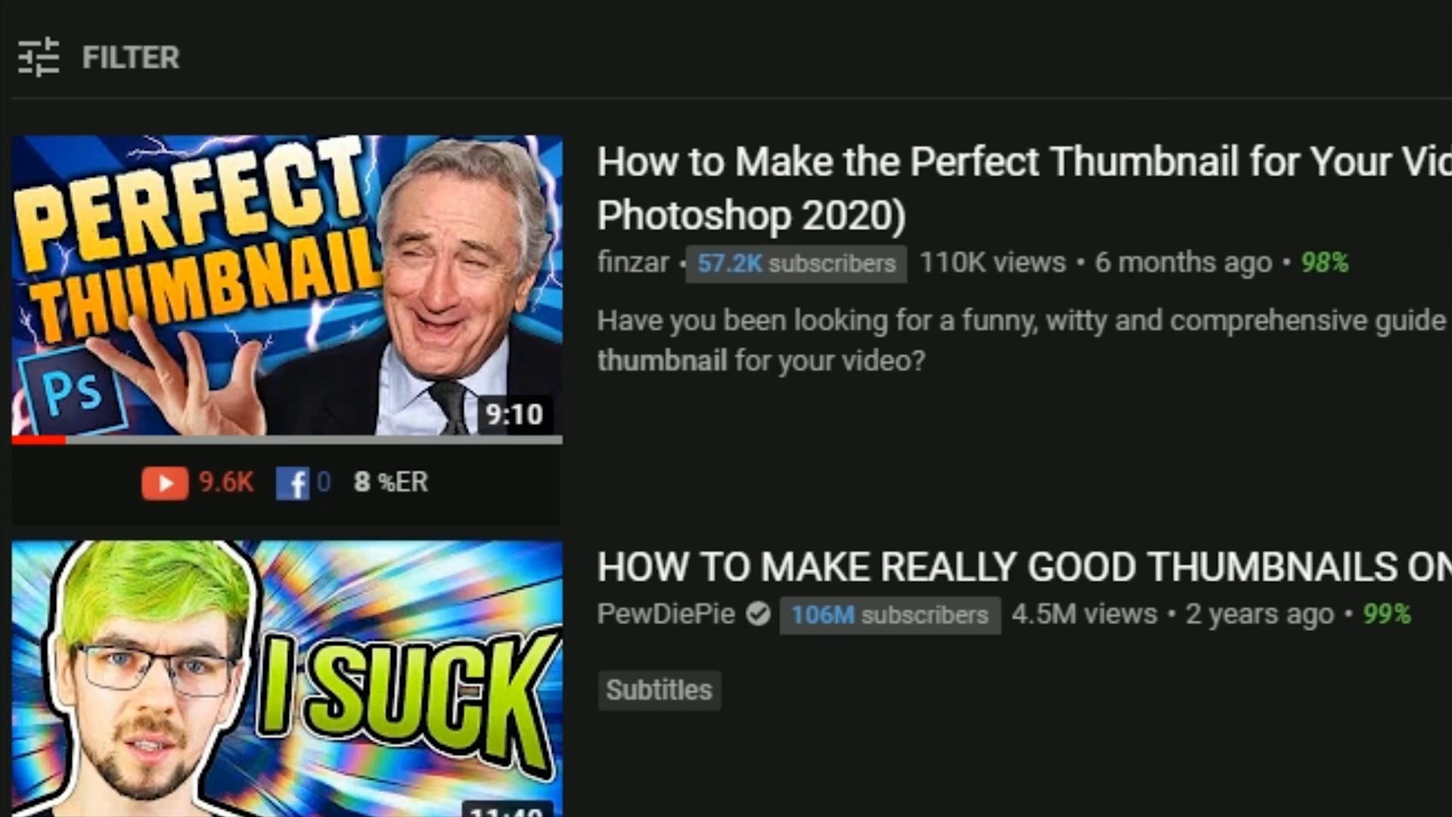
left_click(284, 292)
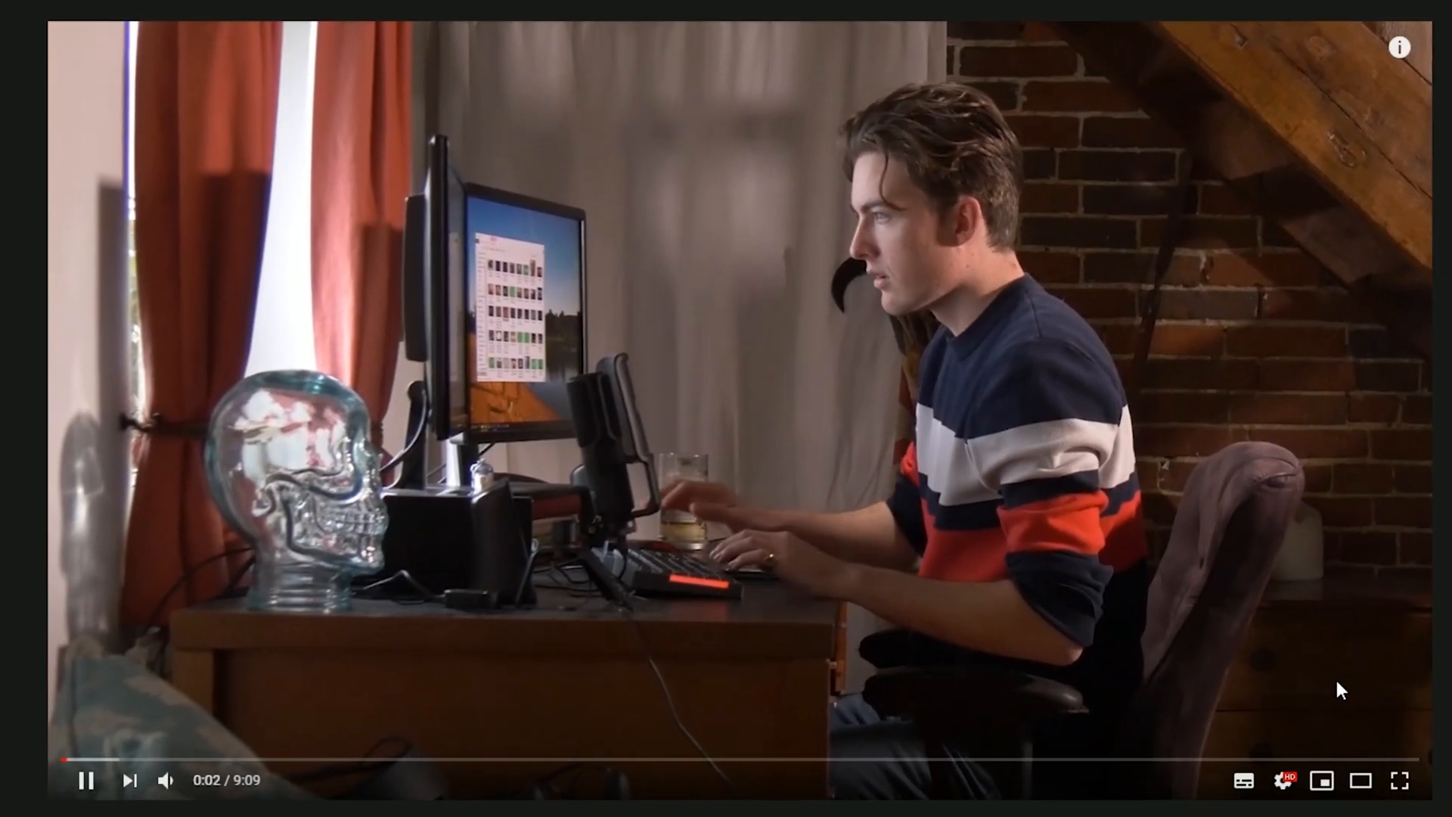